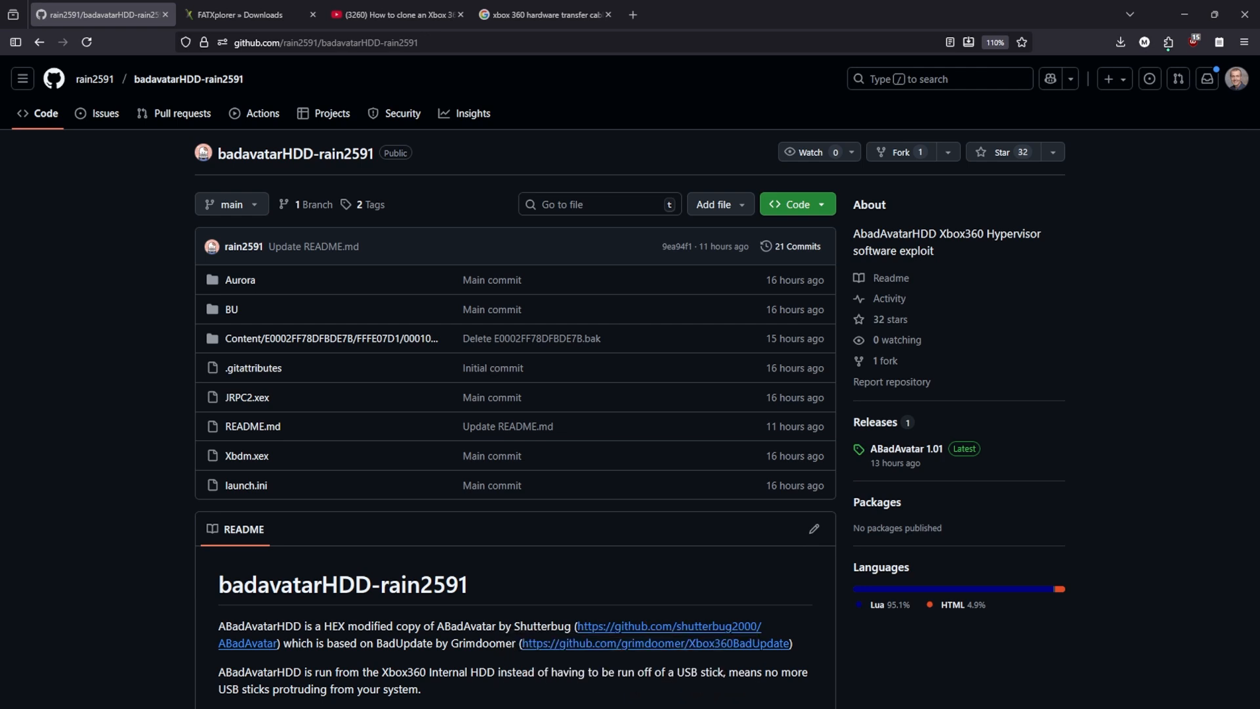
{"action": "mouse_move", "coordinate": [109, 532]}
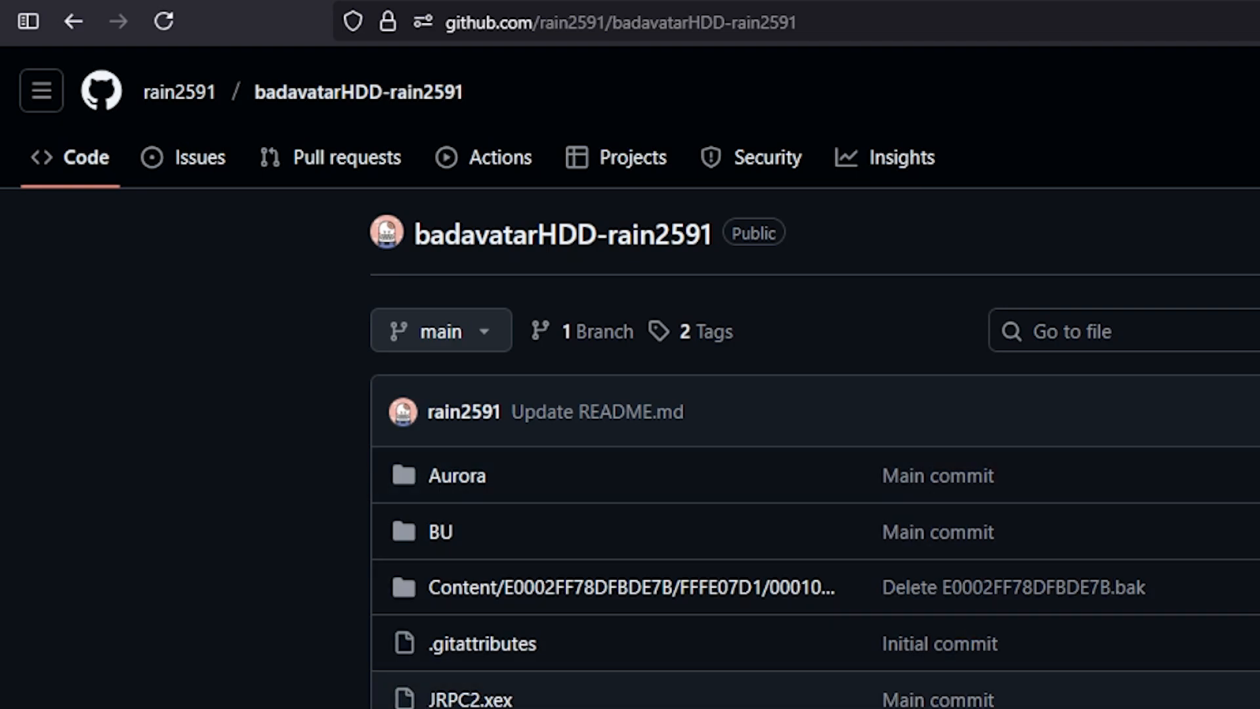
- Download the Source code (zip) asset from the ABadAvatar 1.01 release page
{"action": "scroll", "scroll_direction": "down", "scroll_amount": 3}
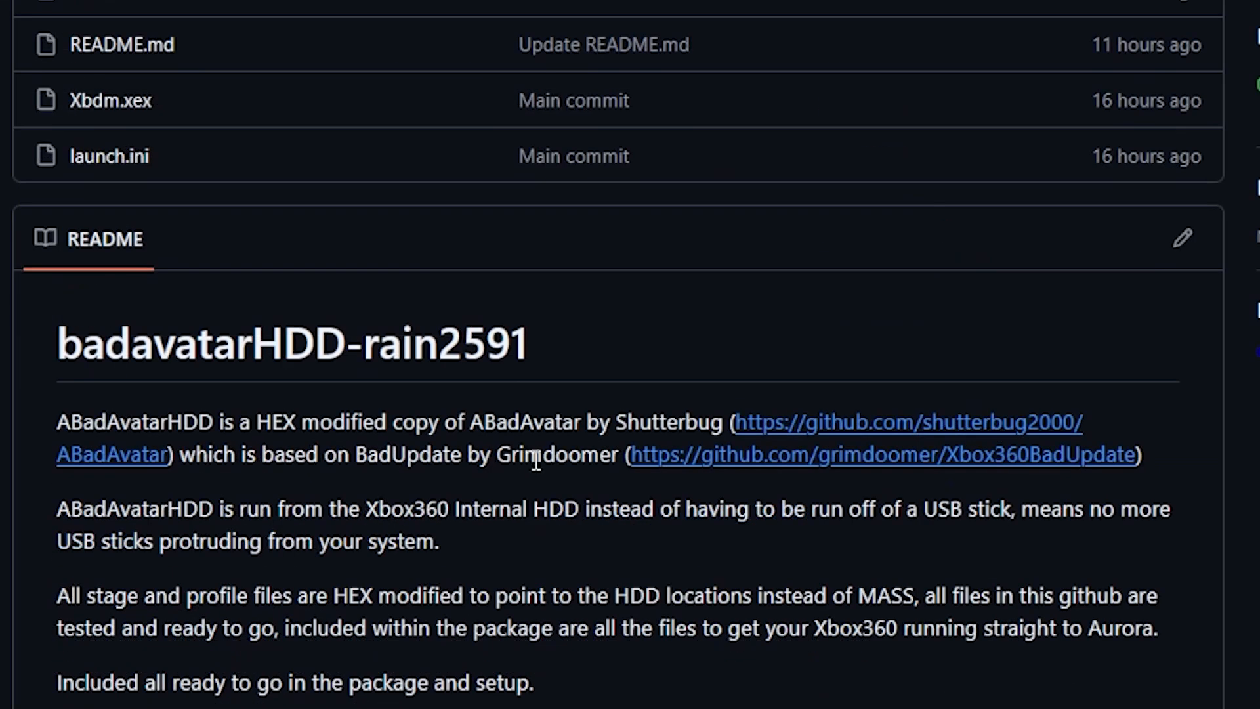
{"action": "mouse_move", "coordinate": [536, 439]}
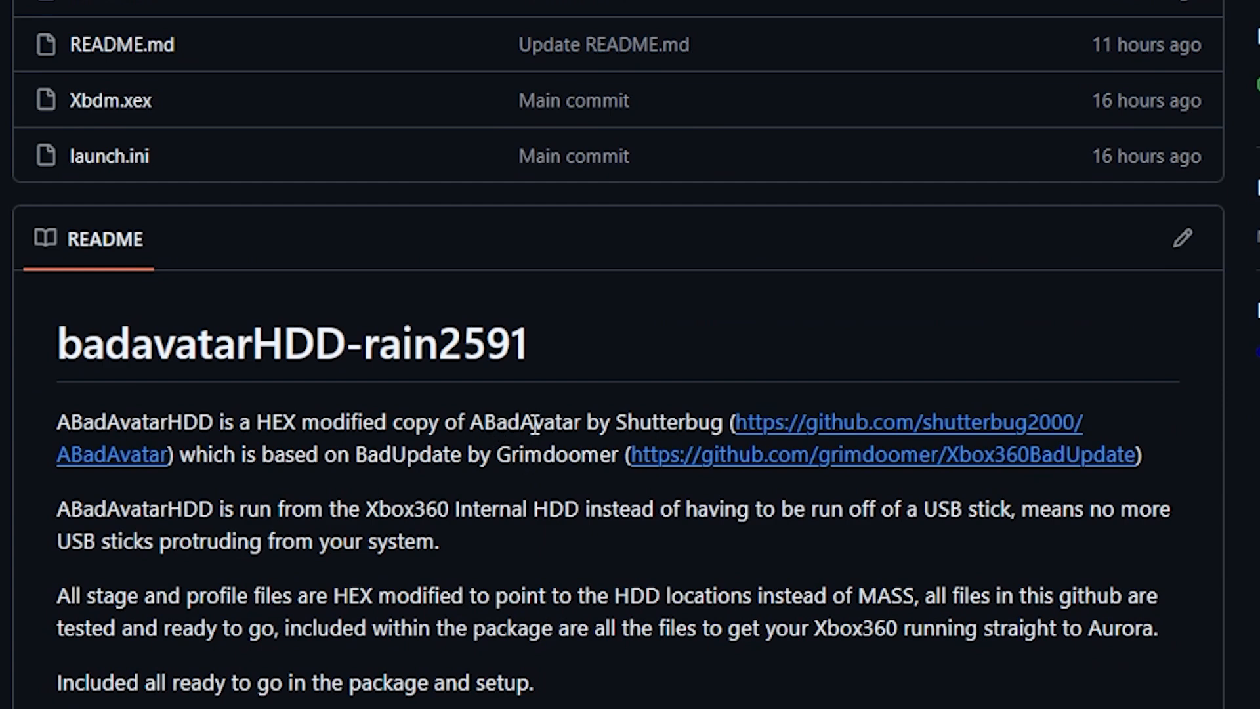
{"action": "mouse_move", "coordinate": [792, 441]}
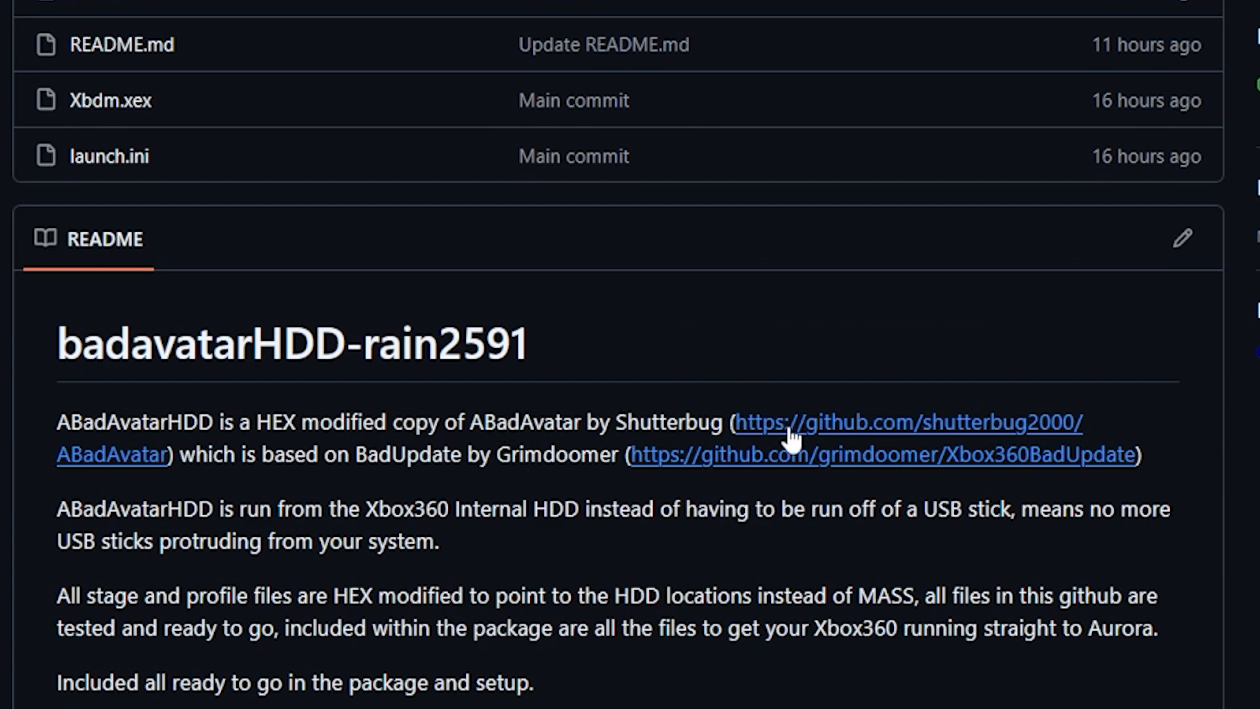
{"action": "mouse_move", "coordinate": [438, 468]}
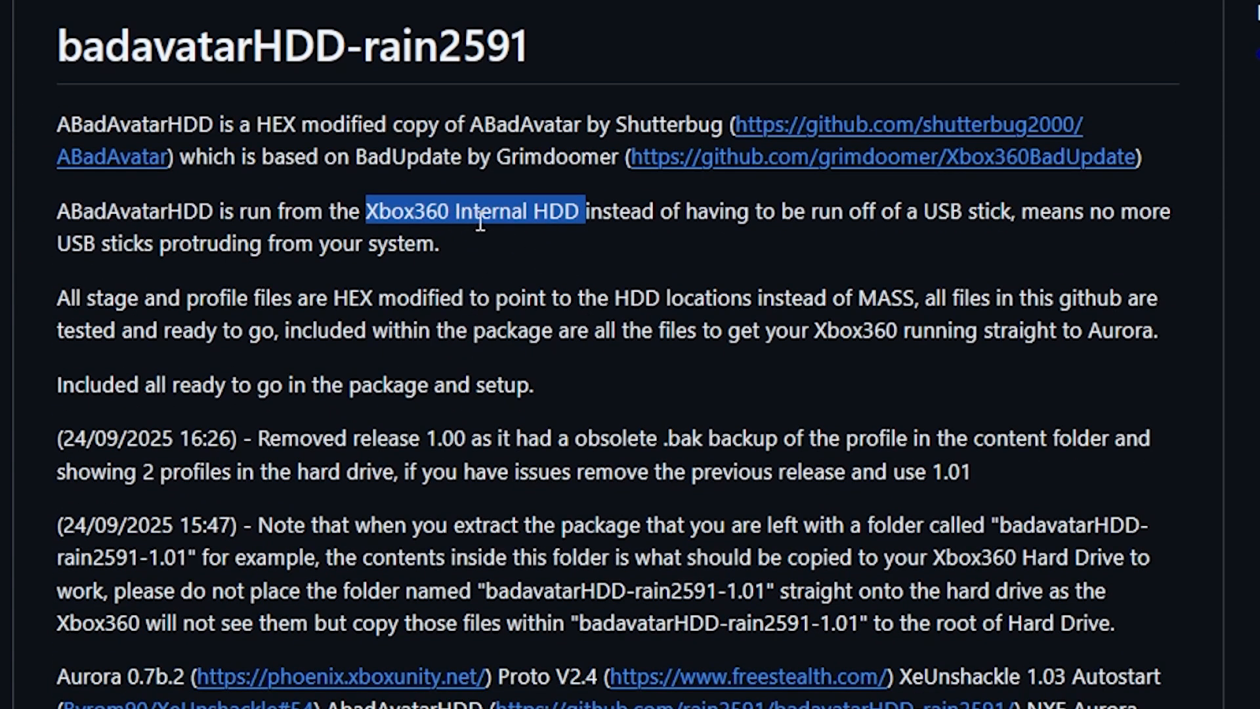
{"action": "mouse_move", "coordinate": [739, 246]}
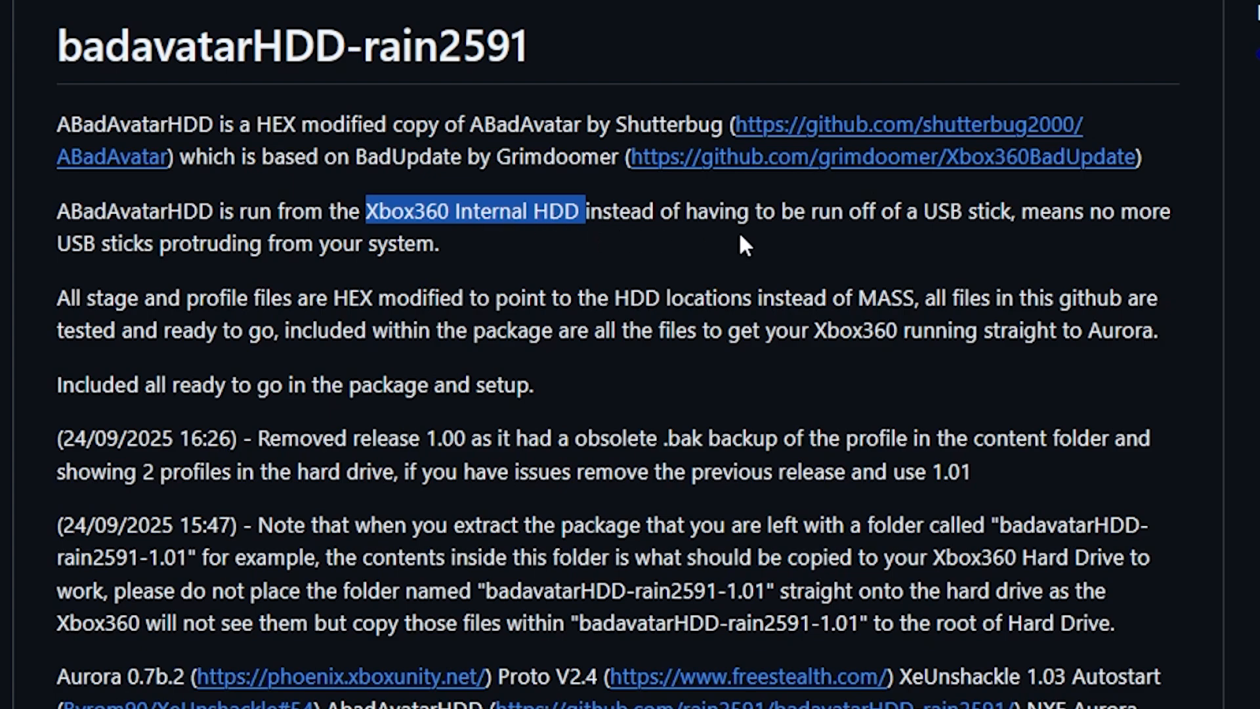
{"action": "scroll", "scroll_direction": "down", "scroll_amount": 3}
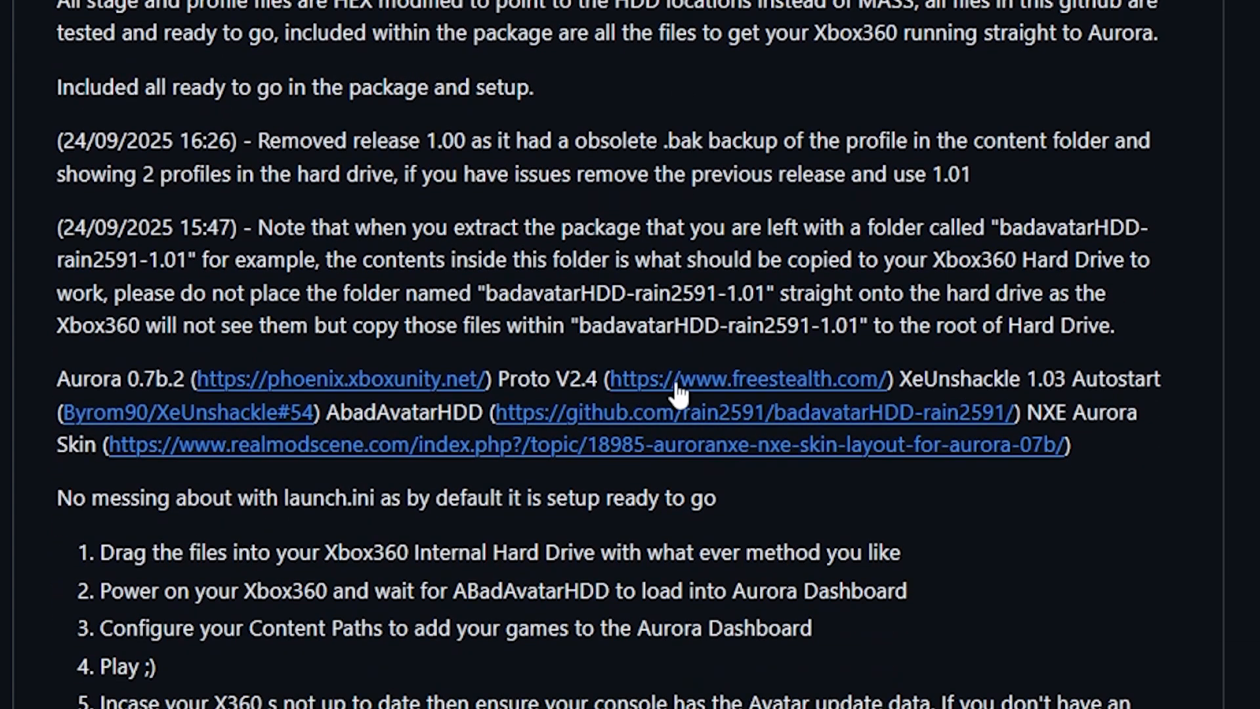
{"action": "scroll", "scroll_direction": "down", "scroll_amount": 3}
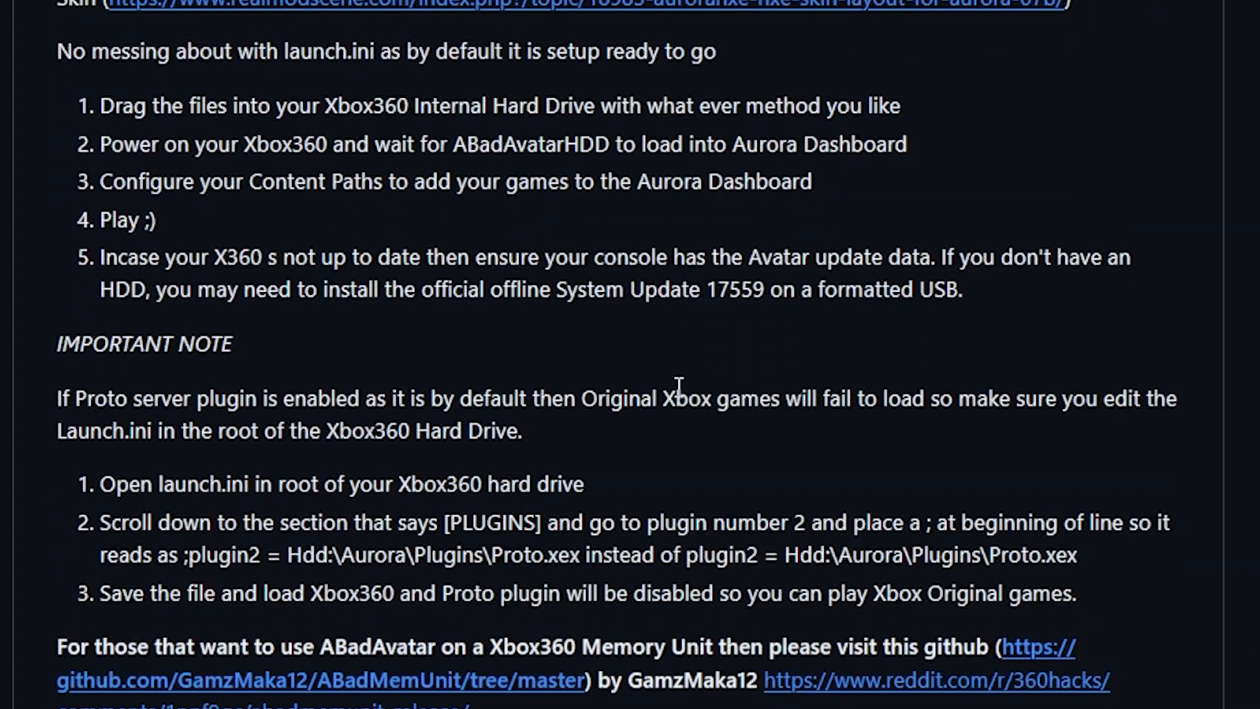
{"action": "scroll", "scroll_direction": "down", "scroll_amount": 3}
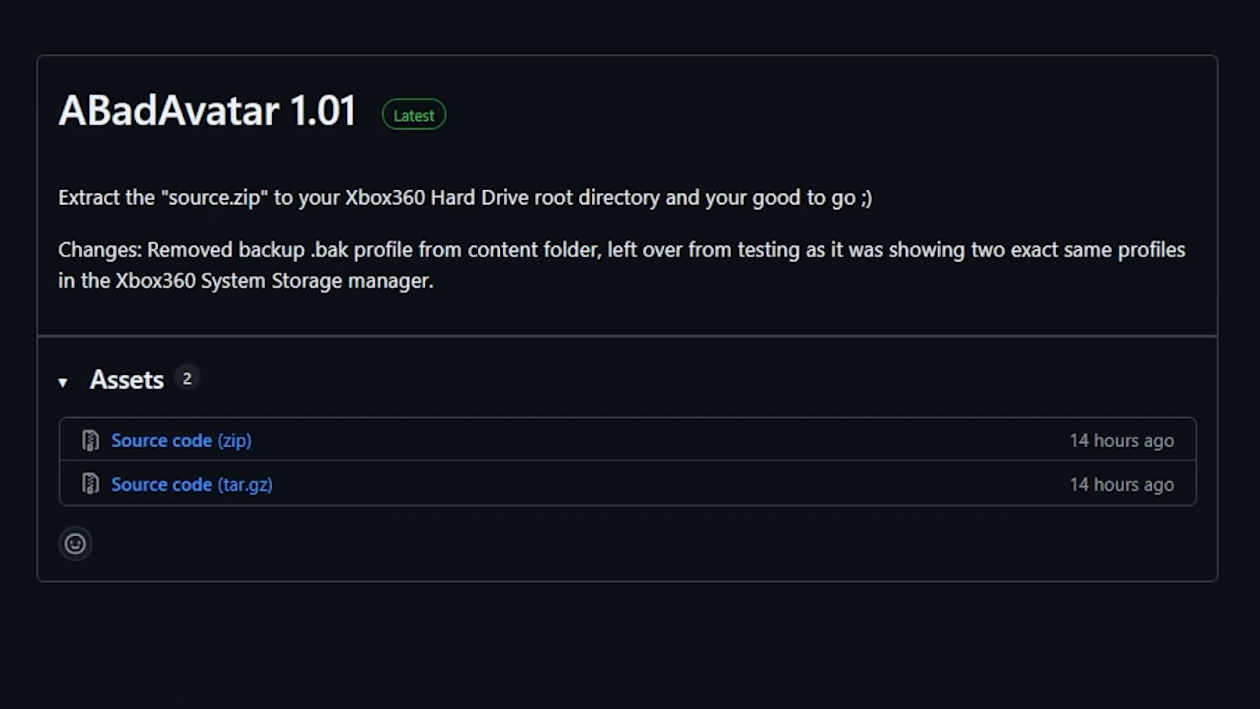
{"action": "left_click", "coordinate": [250, 14]}
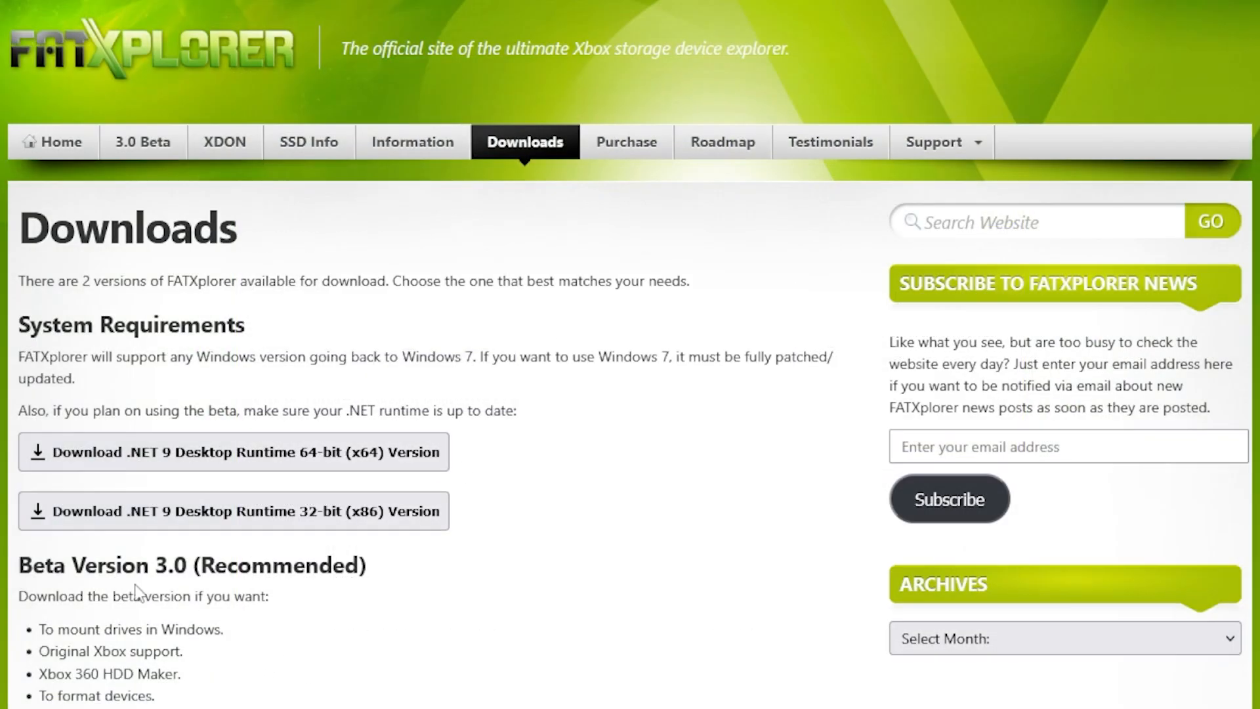
- Download the 64-bit (x64) FATXplorer Beta 3.0 from the Downloads page
{"action": "scroll", "scroll_direction": "down", "scroll_amount": 3}
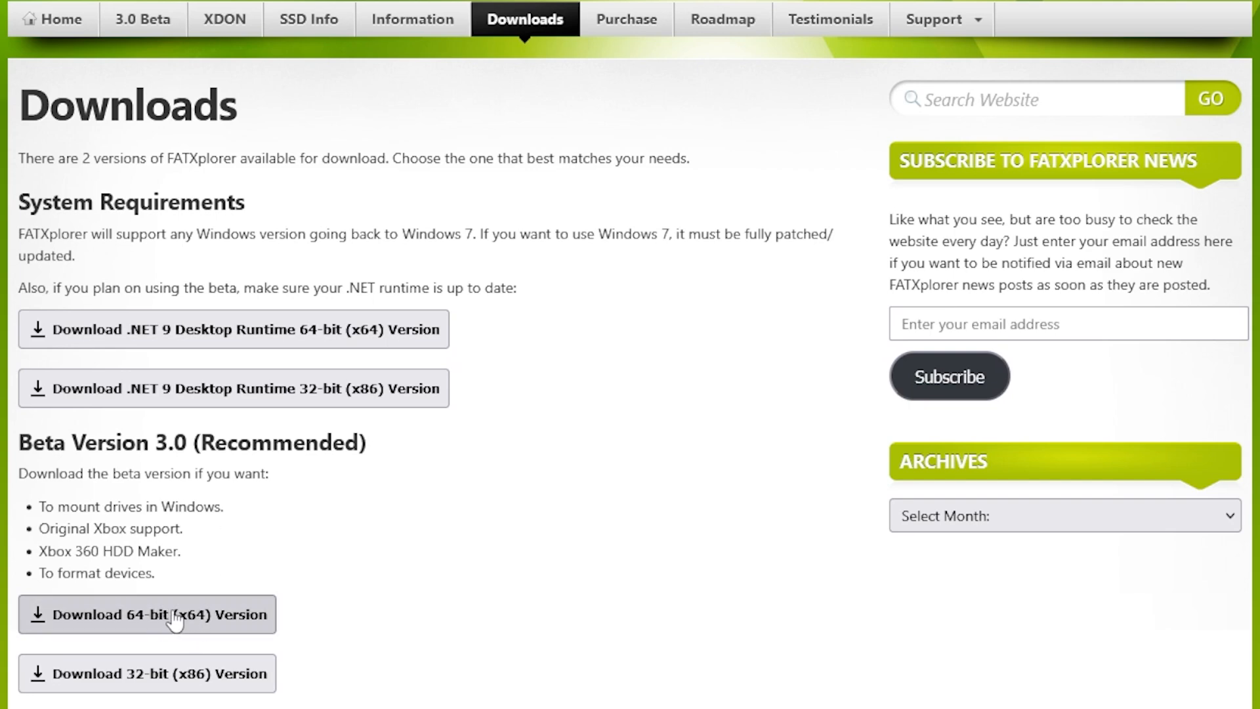
{"action": "mouse_move", "coordinate": [177, 621]}
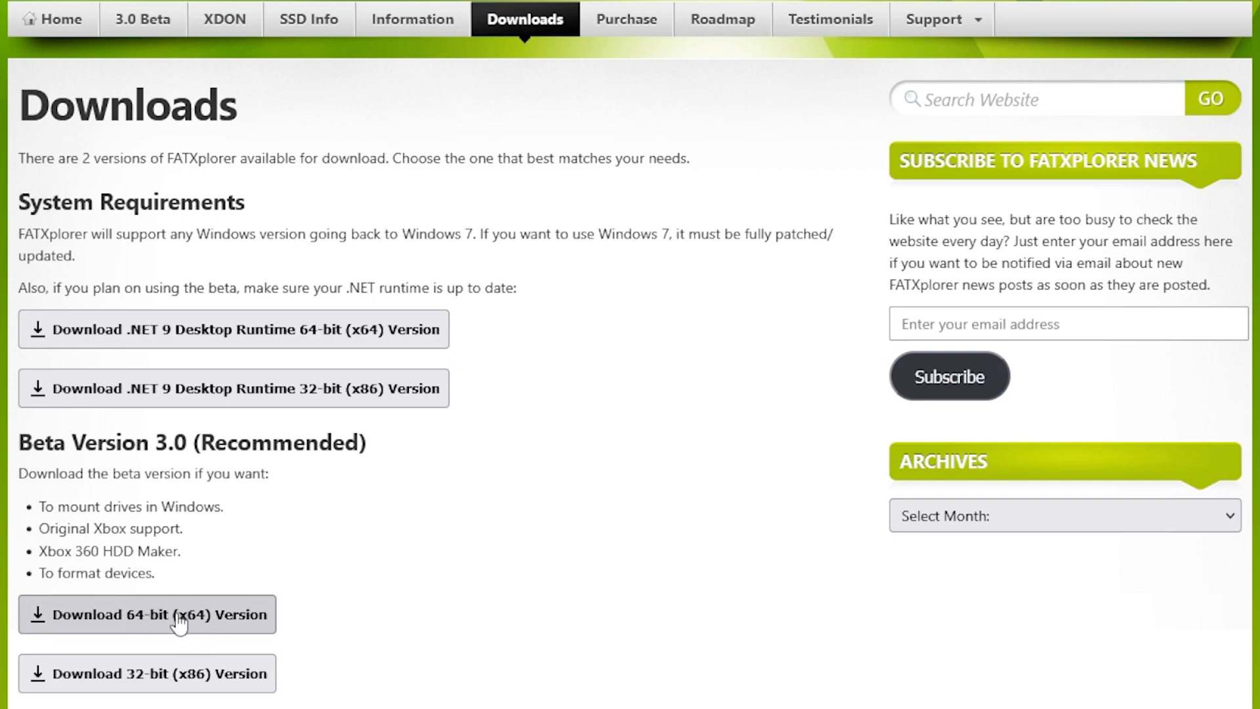
{"action": "left_click", "coordinate": [394, 15]}
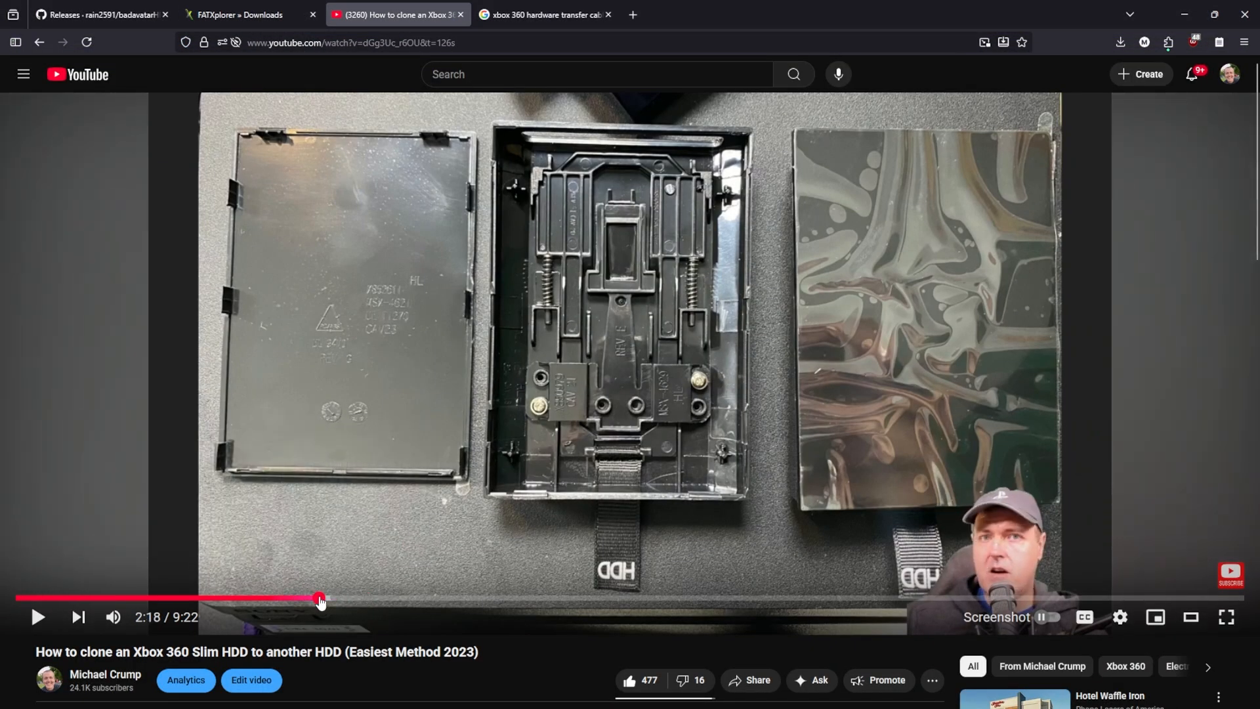
- Rewind the HDD cloning video to about 2:01 where the drive meets the SATA adapter
{"action": "left_click_drag", "start_coordinate": [320, 599], "coordinate": [281, 598]}
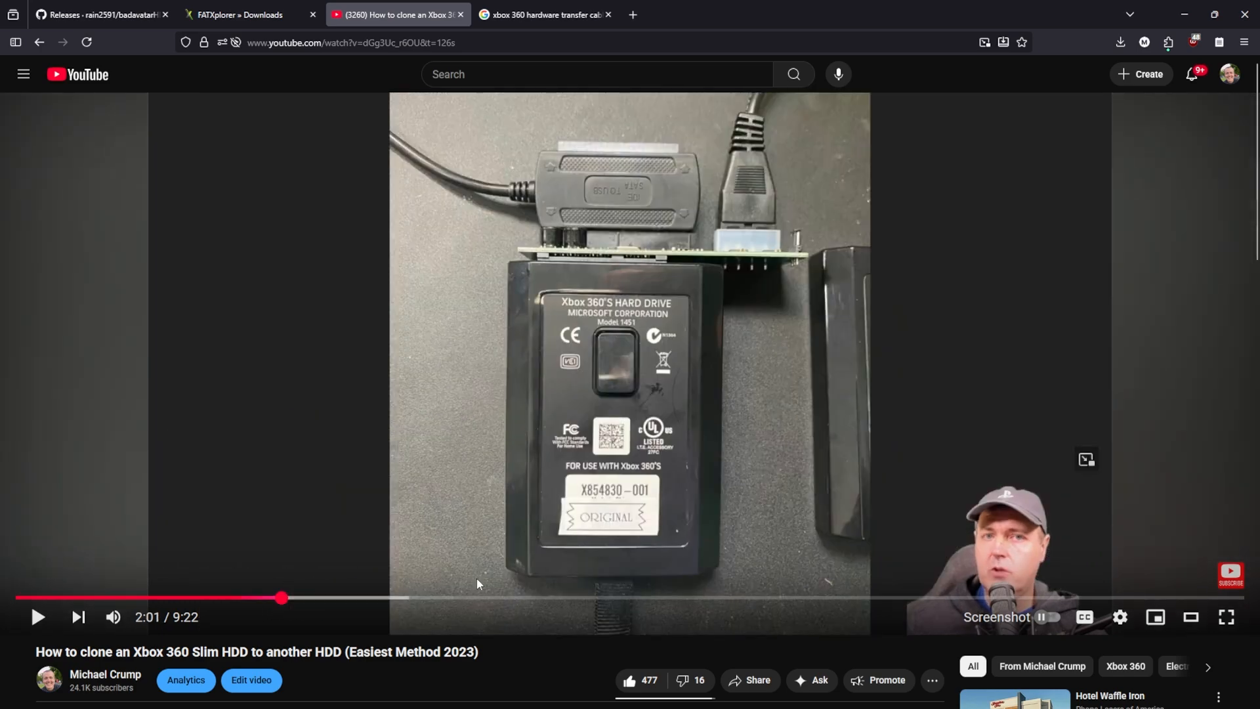
{"action": "mouse_move", "coordinate": [699, 467]}
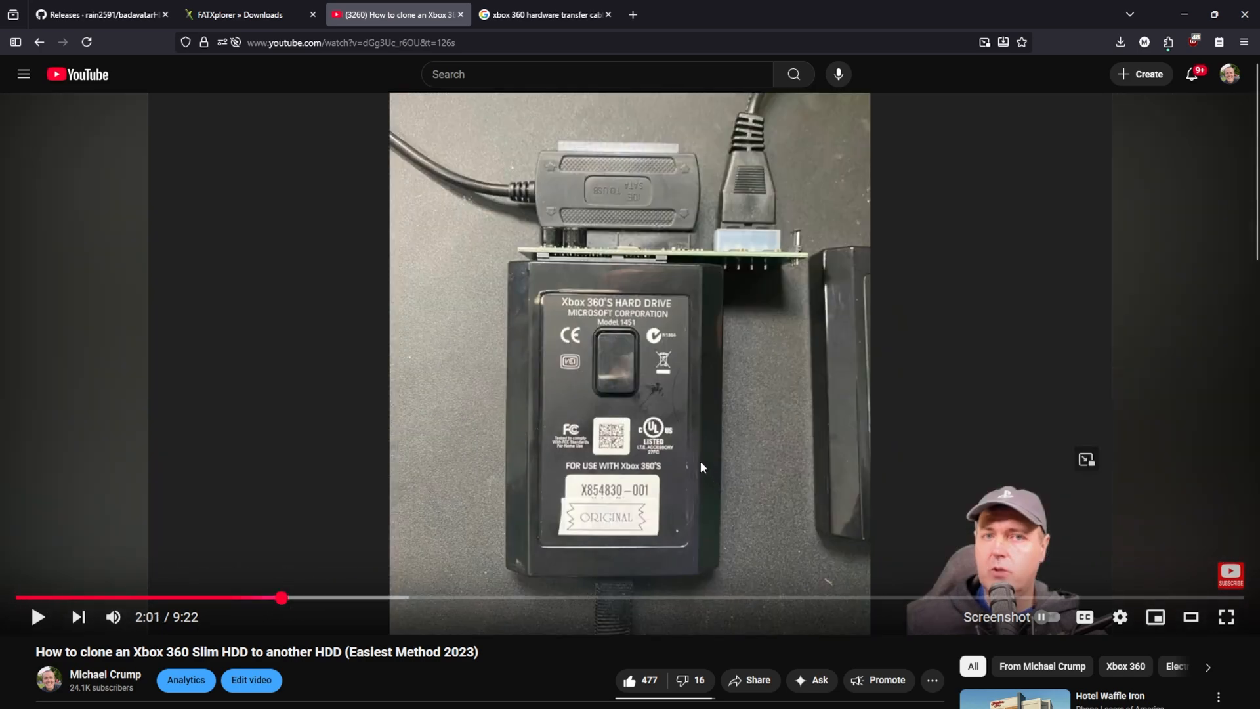
{"action": "left_click", "coordinate": [544, 14]}
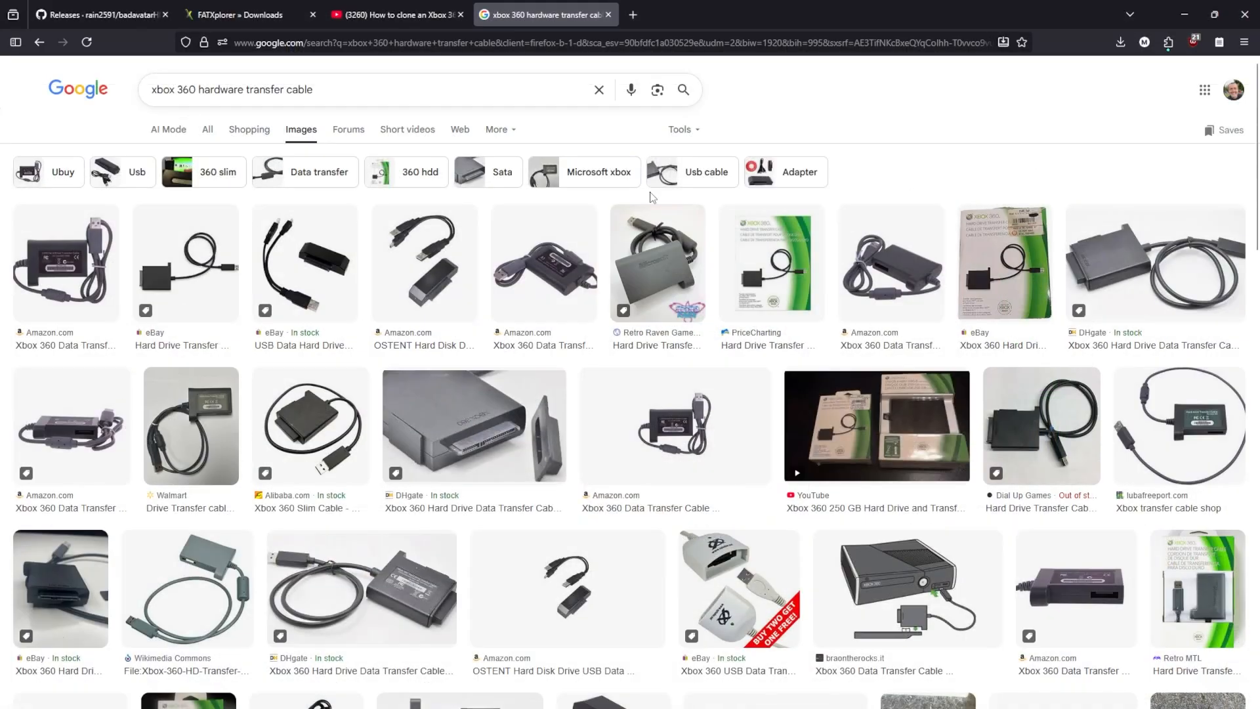
{"action": "mouse_move", "coordinate": [758, 286]}
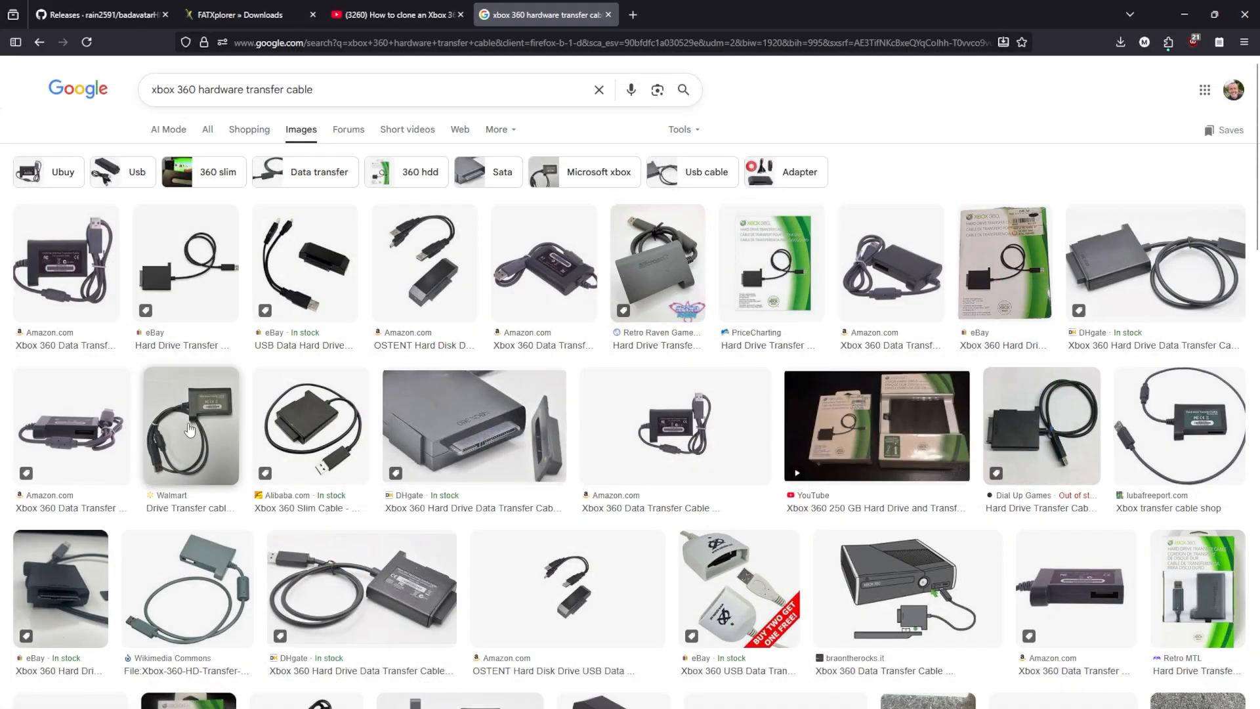
- View an Xbox 360 hardware transfer cable image from the Google Images results
{"action": "left_click", "coordinate": [190, 425]}
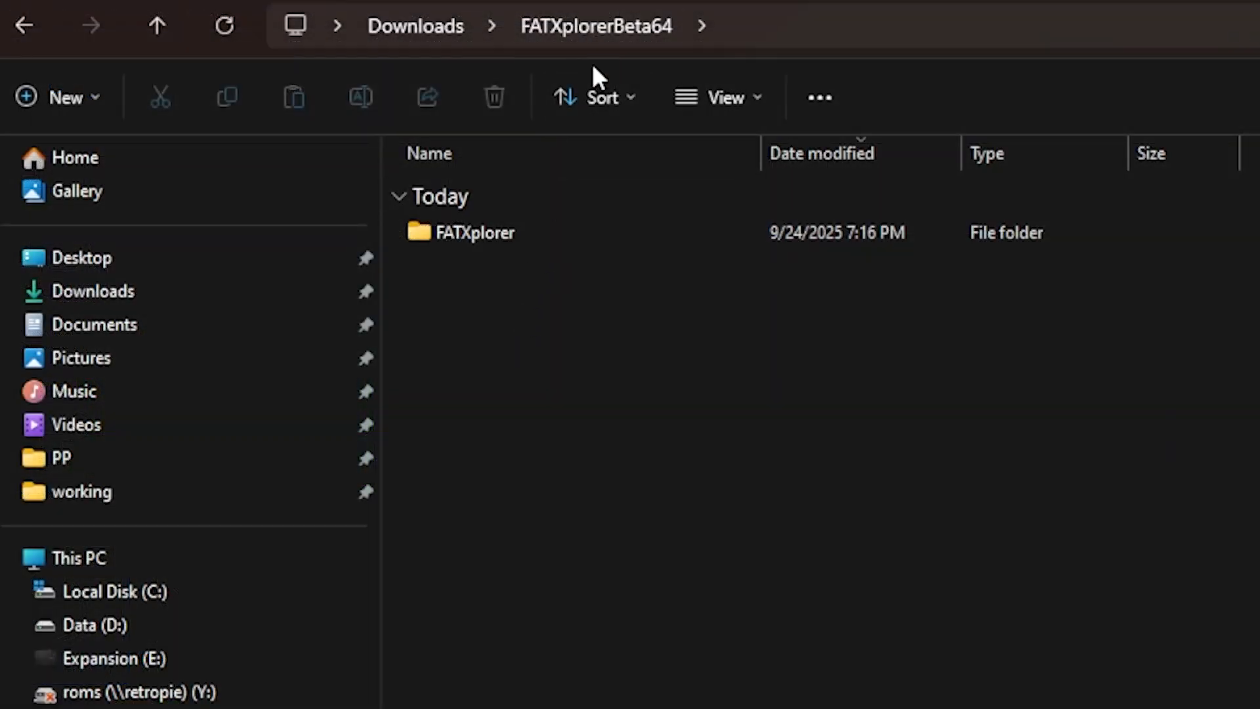
- Run FATXplorer.exe as administrator from the extracted FATXplorer folder
{"action": "double_click", "coordinate": [474, 232]}
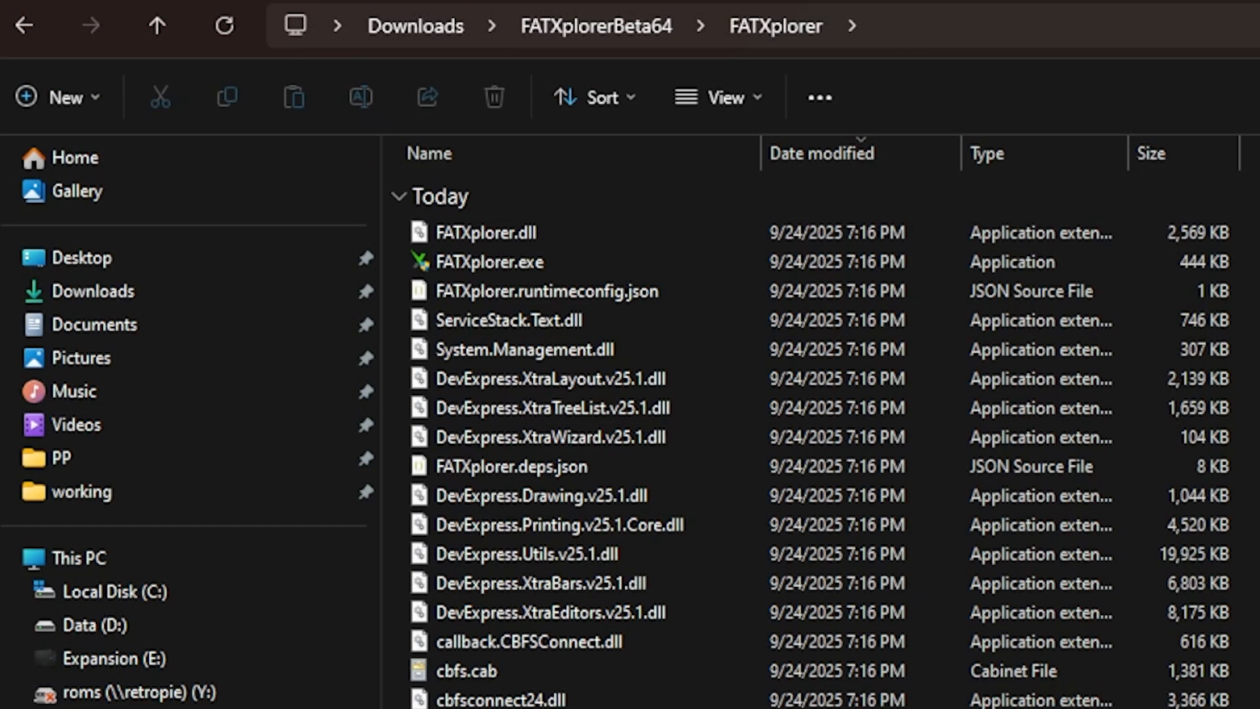
{"action": "left_click", "coordinate": [490, 262]}
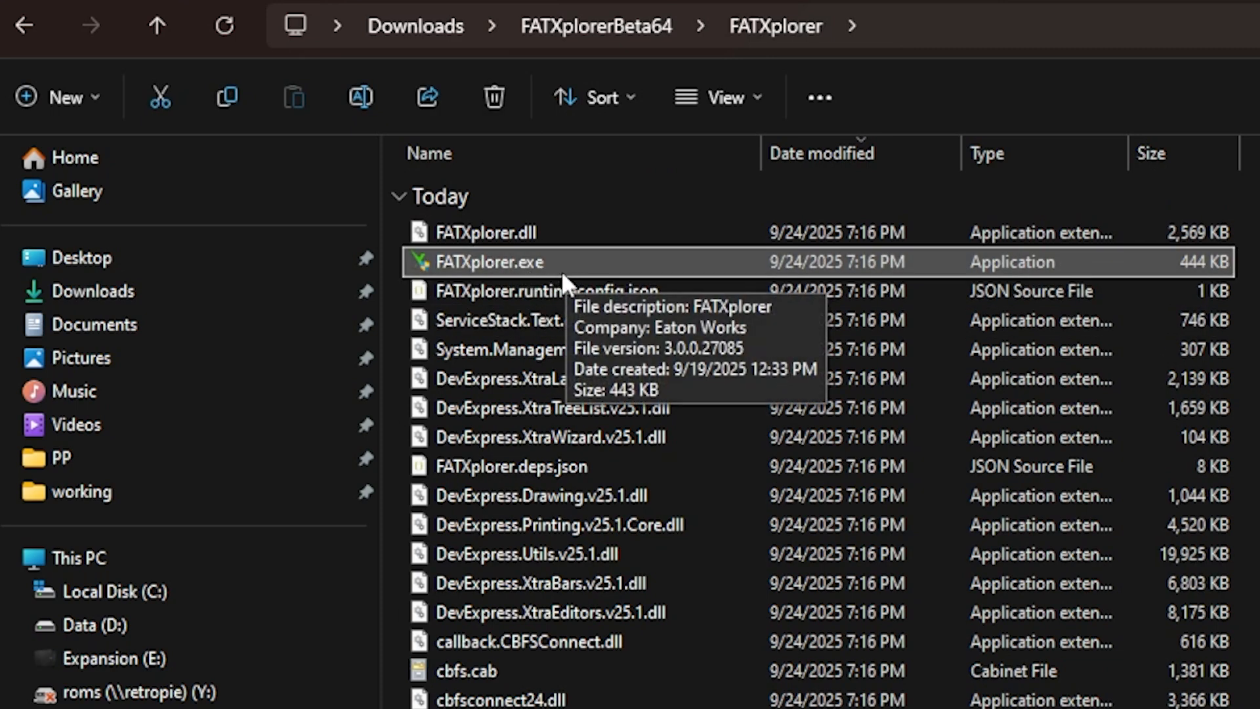
{"action": "right_click", "coordinate": [489, 261]}
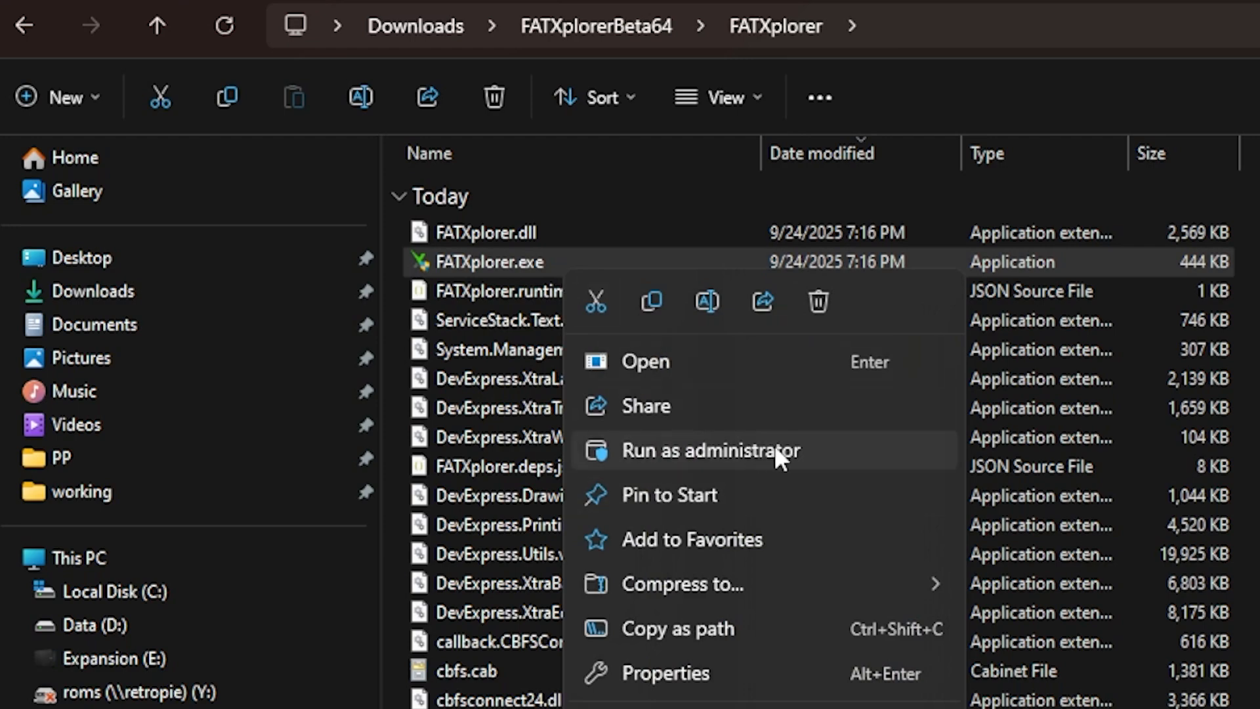
{"action": "left_click", "coordinate": [711, 450]}
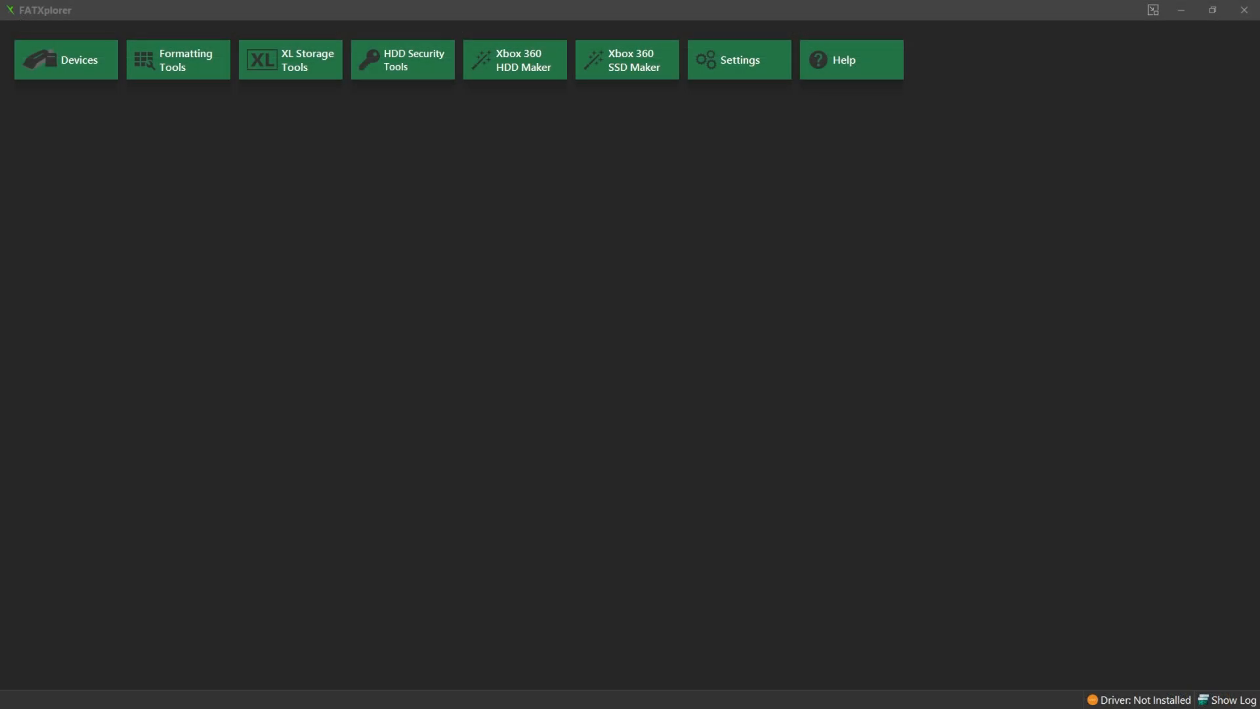
{"action": "mouse_move", "coordinate": [115, 113]}
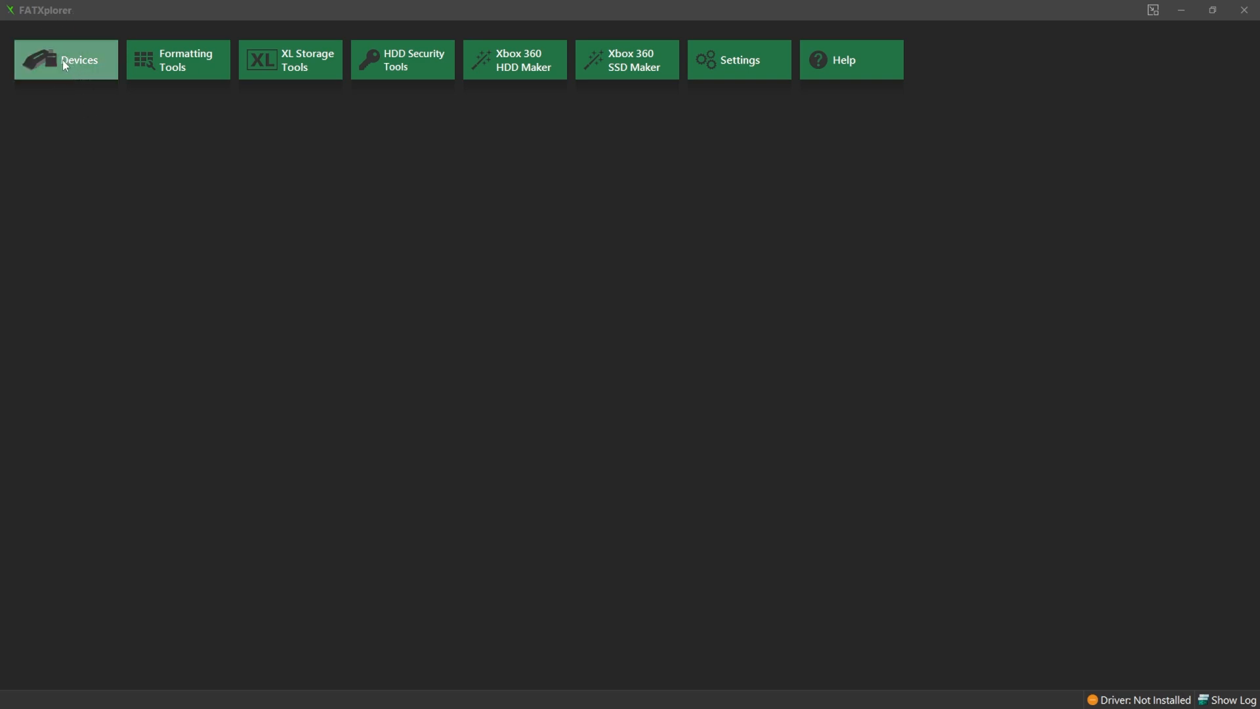
- Refresh the Devices view to detect the 232.89 GB Hitachi Xbox 360 HDD
{"action": "left_click", "coordinate": [65, 59]}
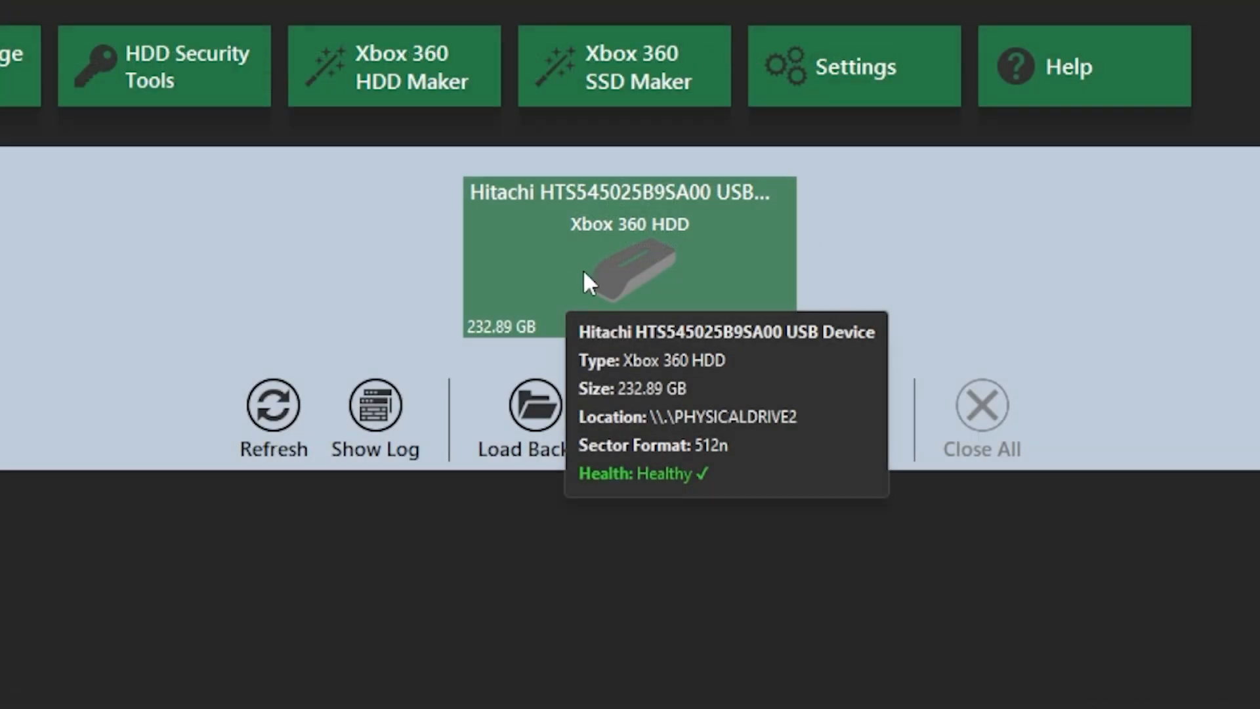
{"action": "mouse_move", "coordinate": [563, 269]}
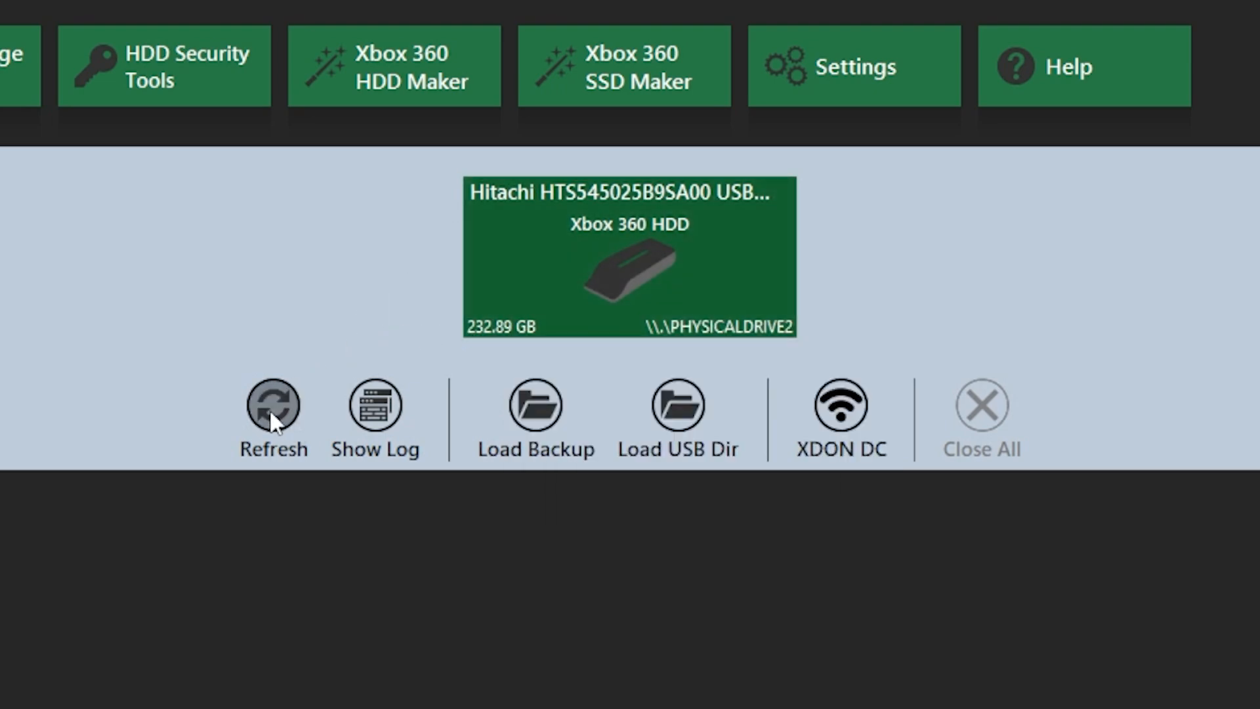
{"action": "left_click", "coordinate": [273, 404]}
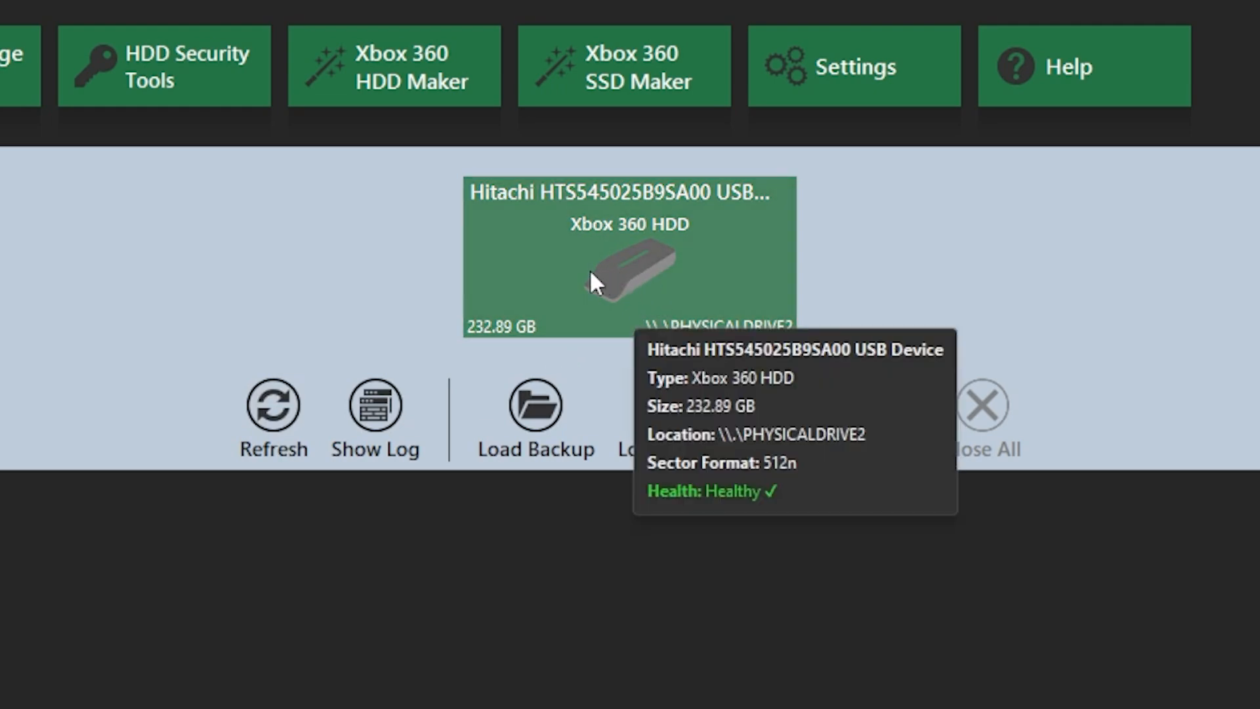
{"action": "mouse_move", "coordinate": [629, 381]}
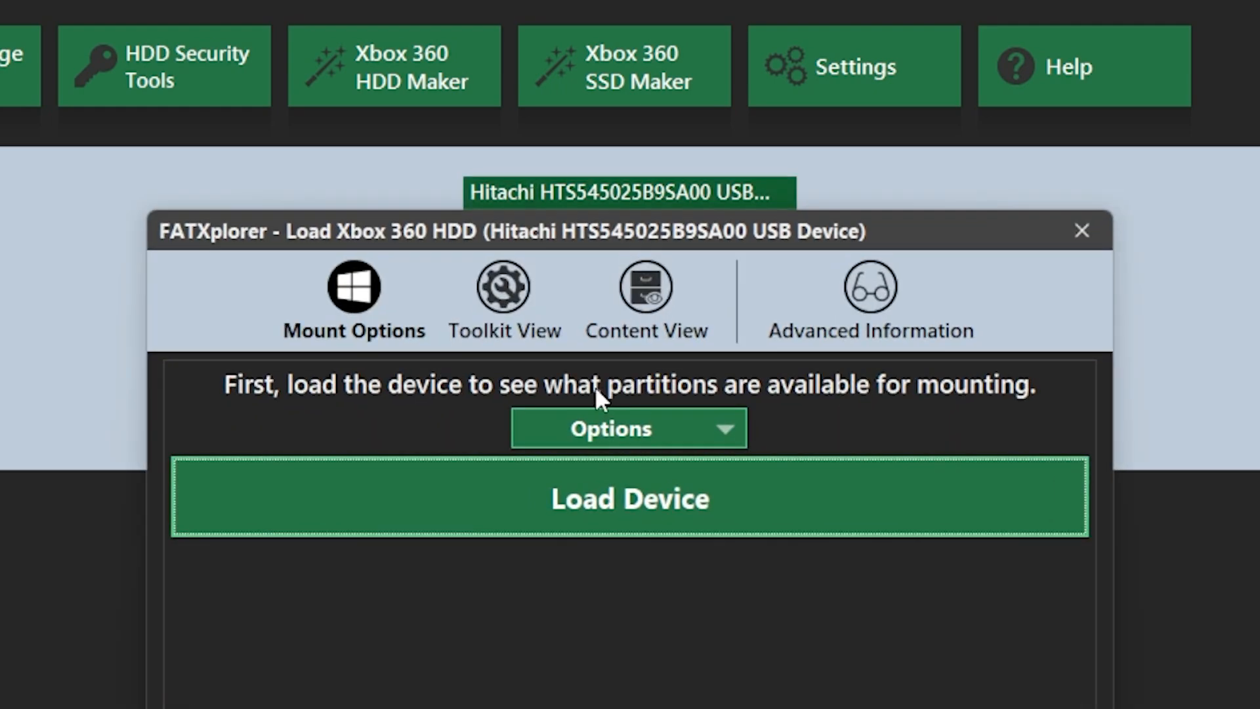
- Load the HDD and mount its Content Partition on X, installing the driver and starting the trial
{"action": "left_click", "coordinate": [629, 498]}
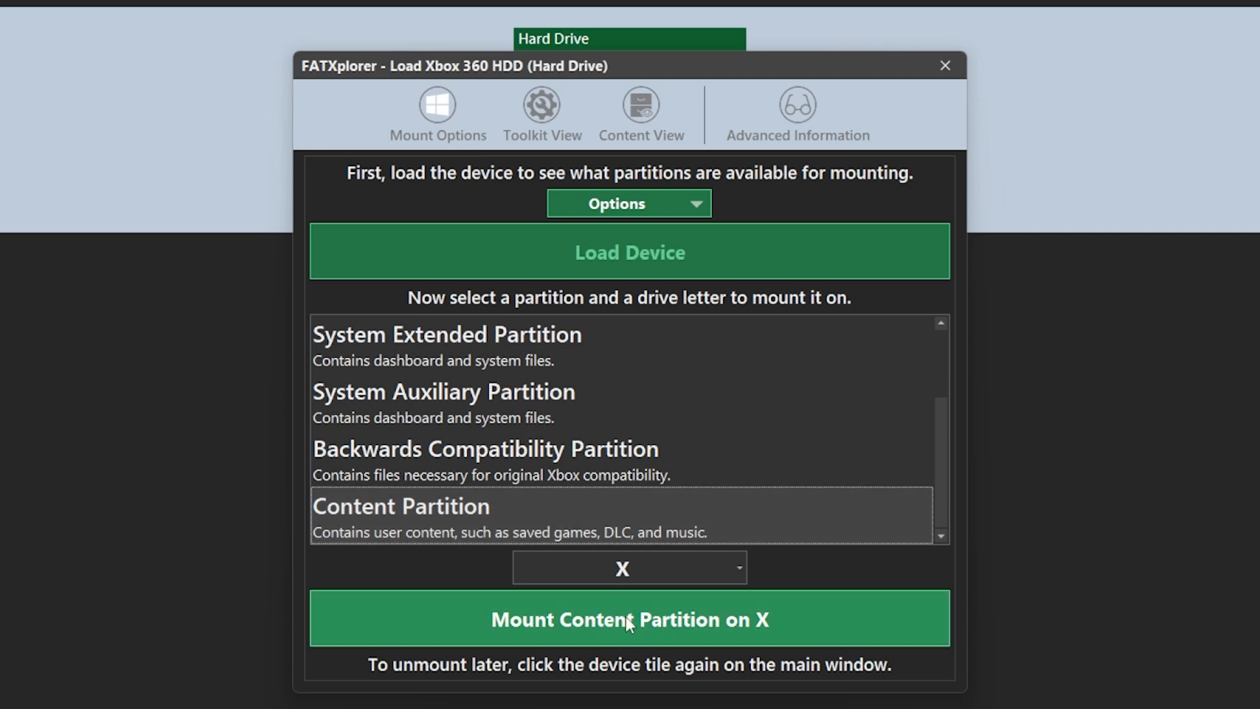
{"action": "mouse_move", "coordinate": [618, 629]}
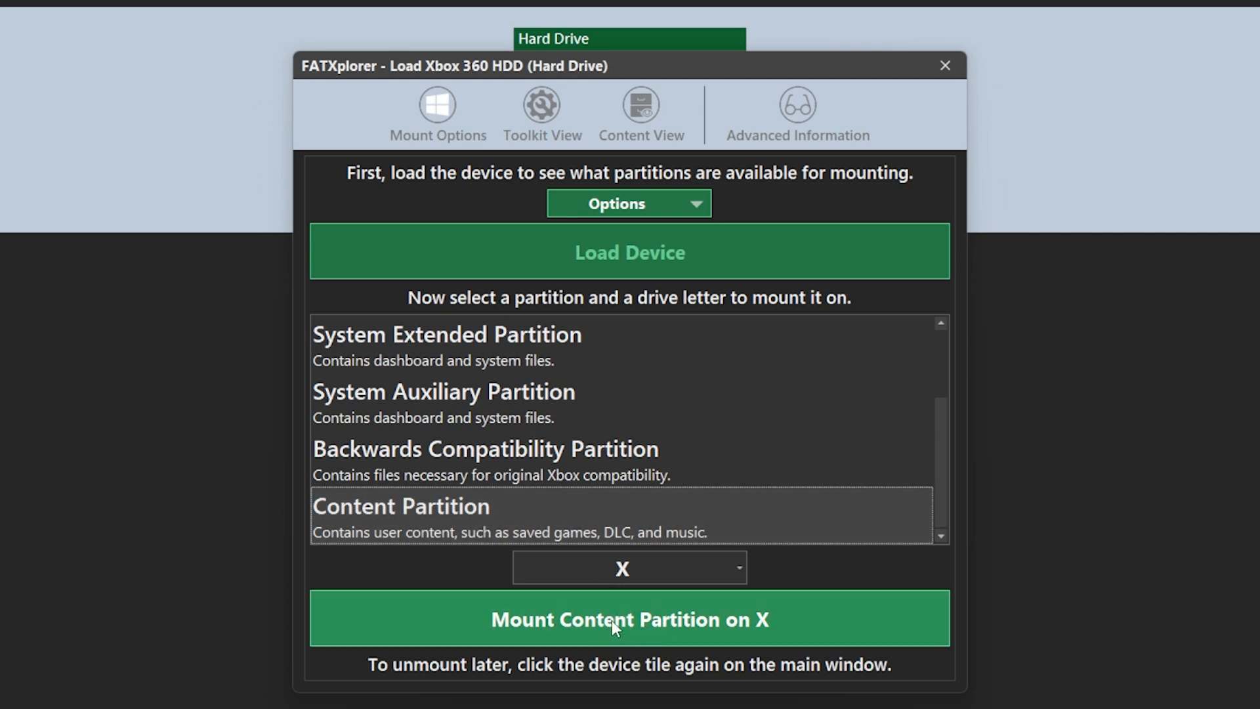
{"action": "left_click", "coordinate": [629, 618]}
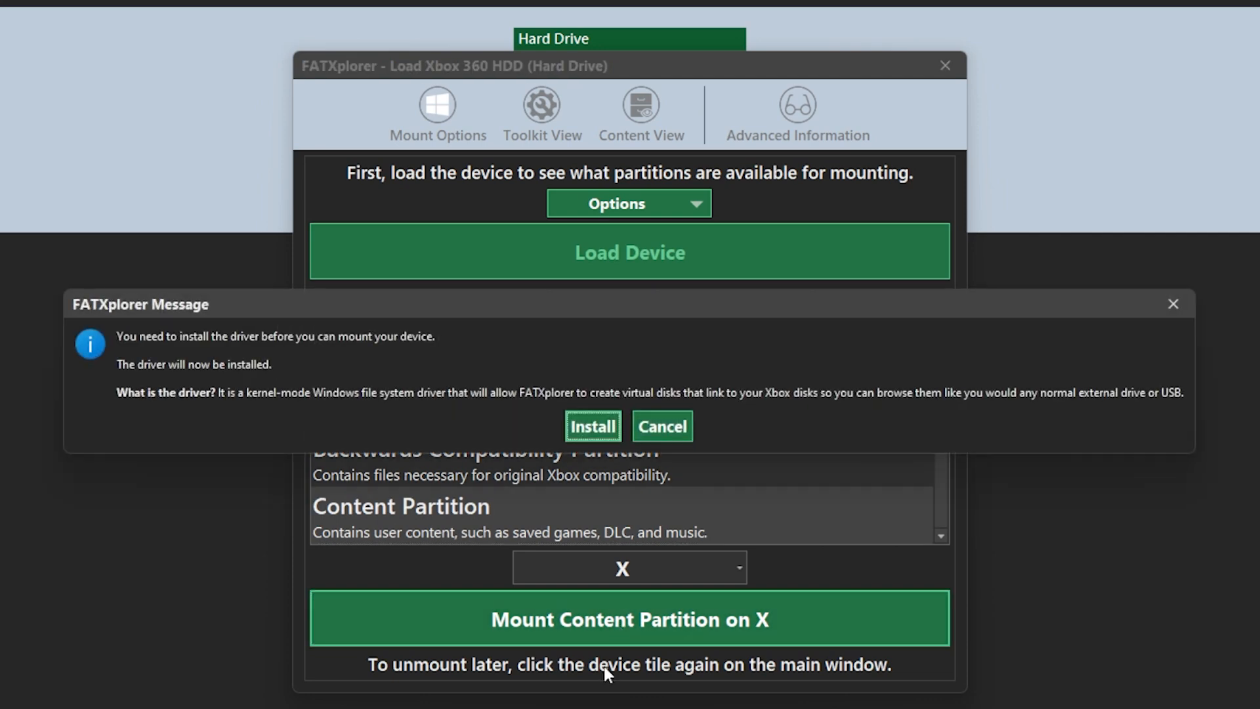
{"action": "mouse_move", "coordinate": [184, 349]}
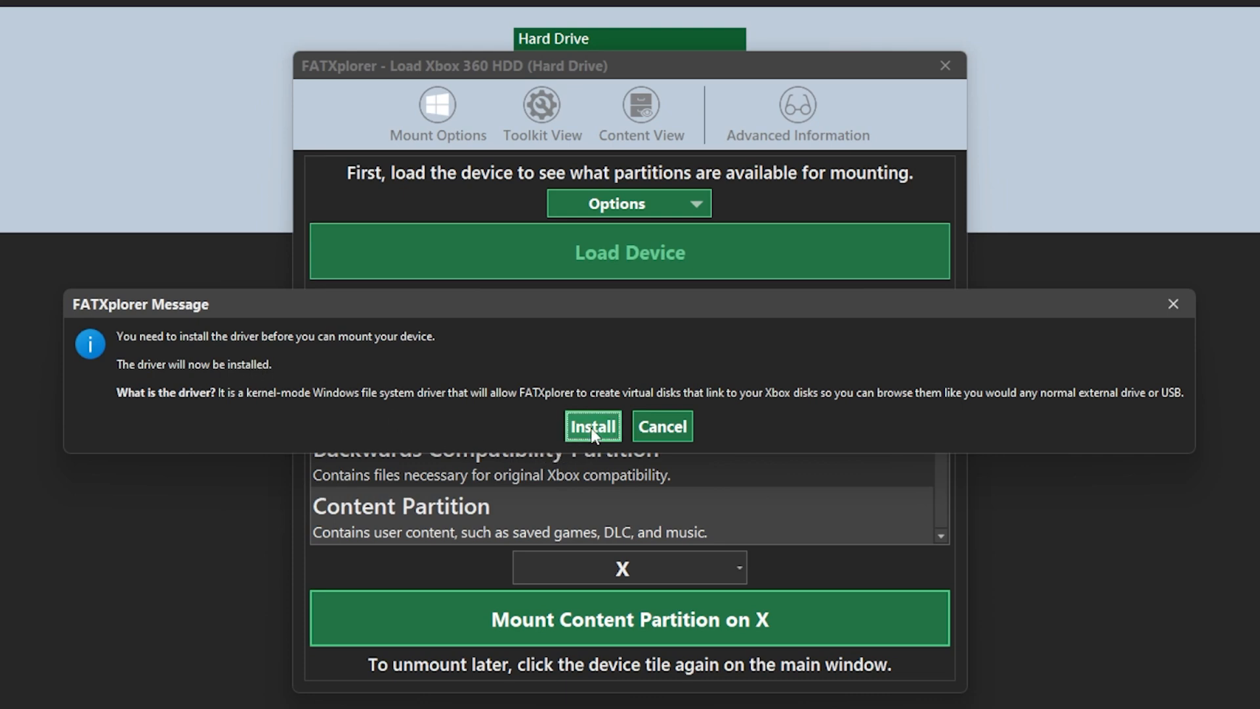
{"action": "left_click", "coordinate": [592, 425]}
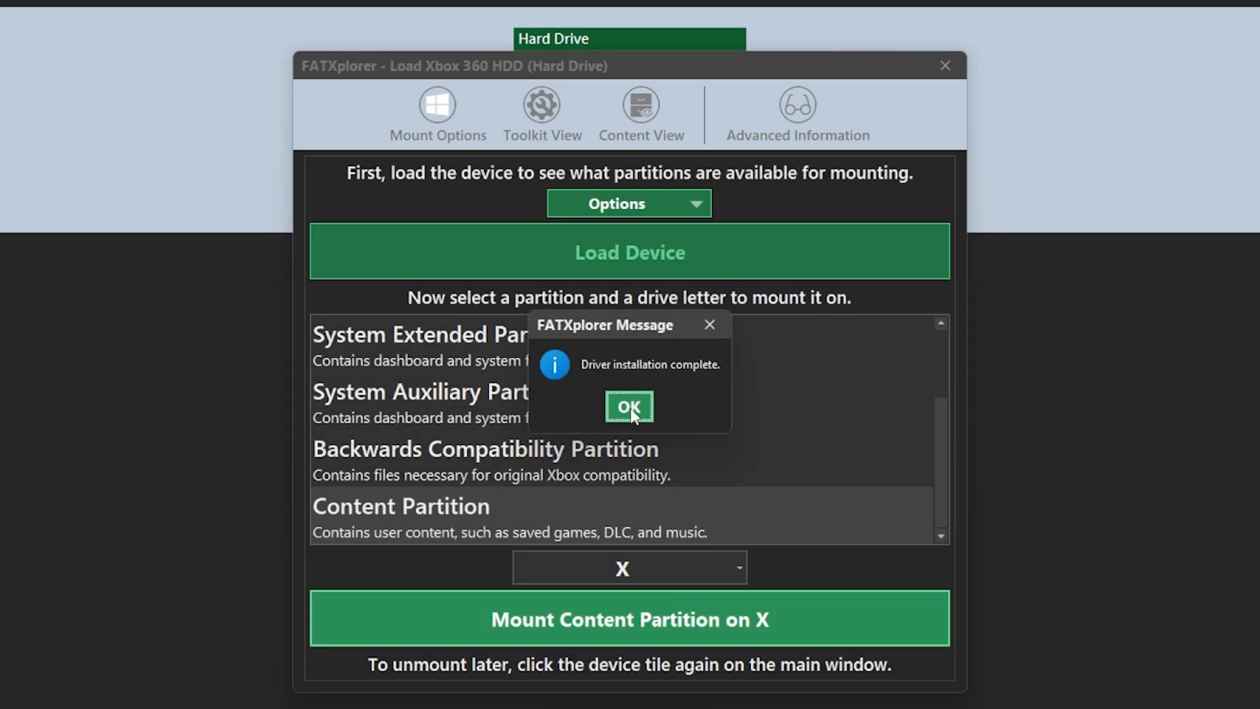
{"action": "left_click", "coordinate": [629, 407]}
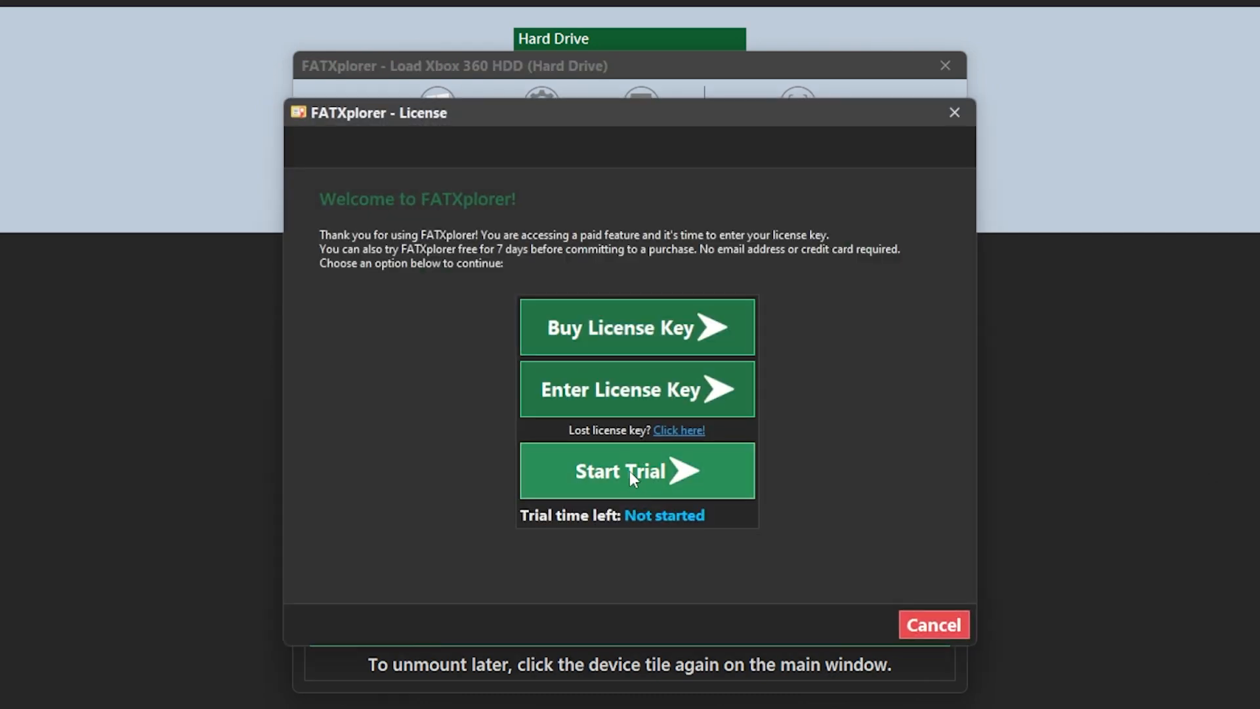
{"action": "left_click", "coordinate": [636, 471]}
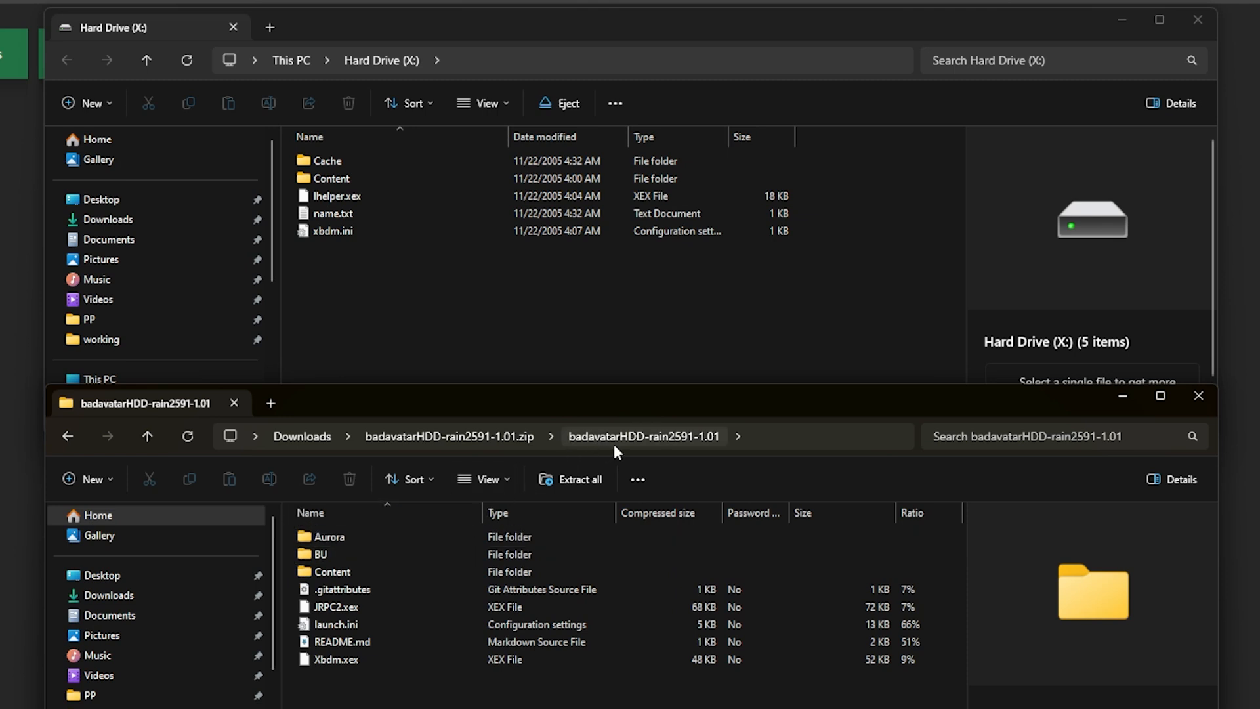
{"action": "mouse_move", "coordinate": [654, 447]}
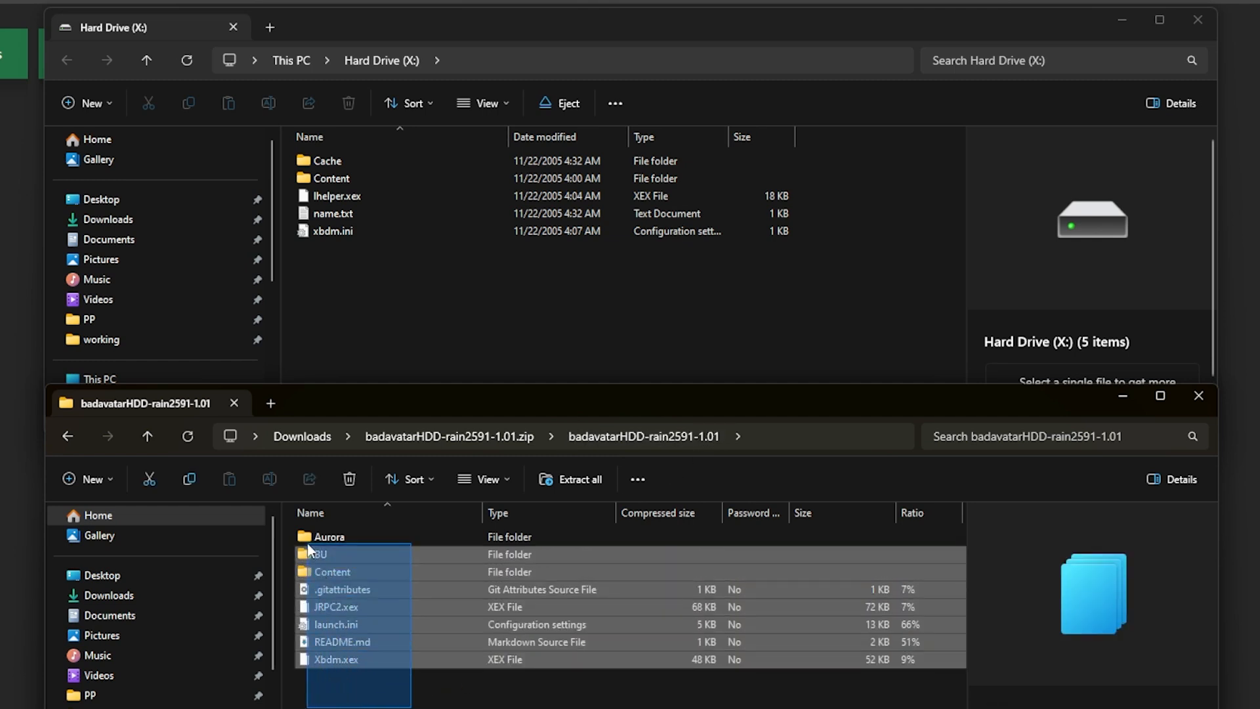
- Drag the badavatarHDD files and folders onto the root of Hard Drive (X:)
{"action": "left_click_drag", "start_coordinate": [337, 607], "coordinate": [393, 332]}
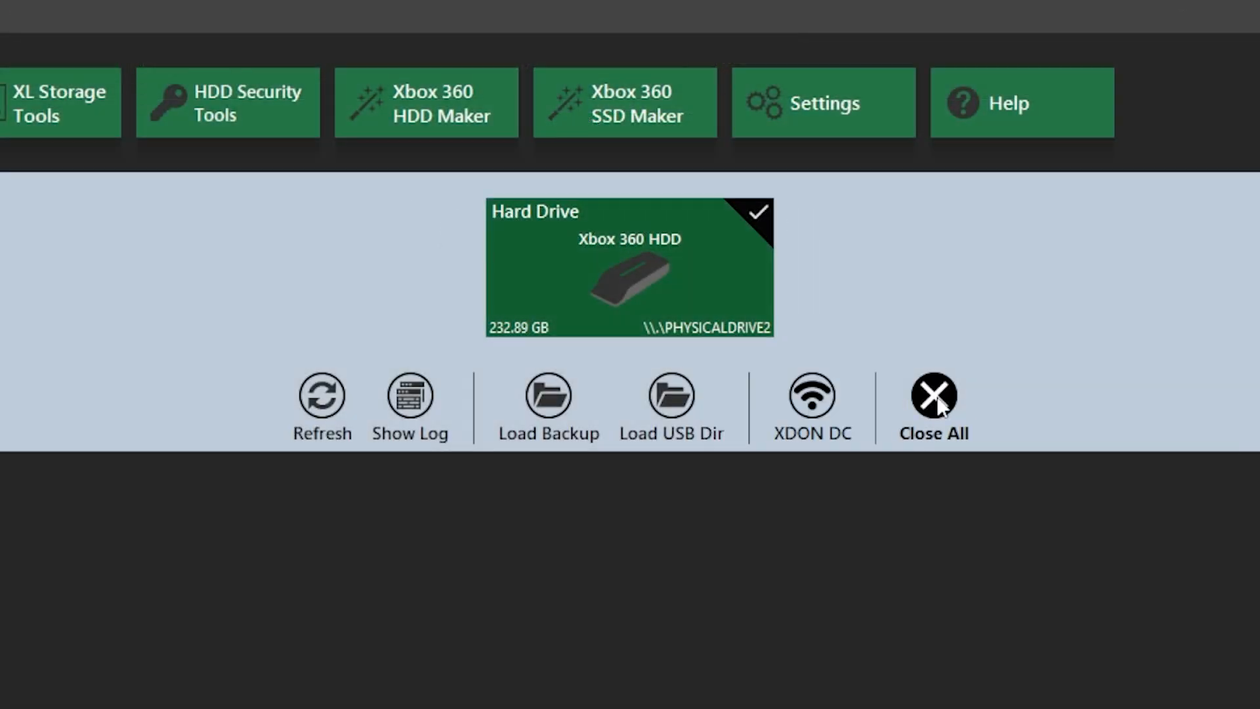
- Close/Unmount All drives, choosing Unmount Anyway despite the drive being in use
{"action": "left_click", "coordinate": [932, 395]}
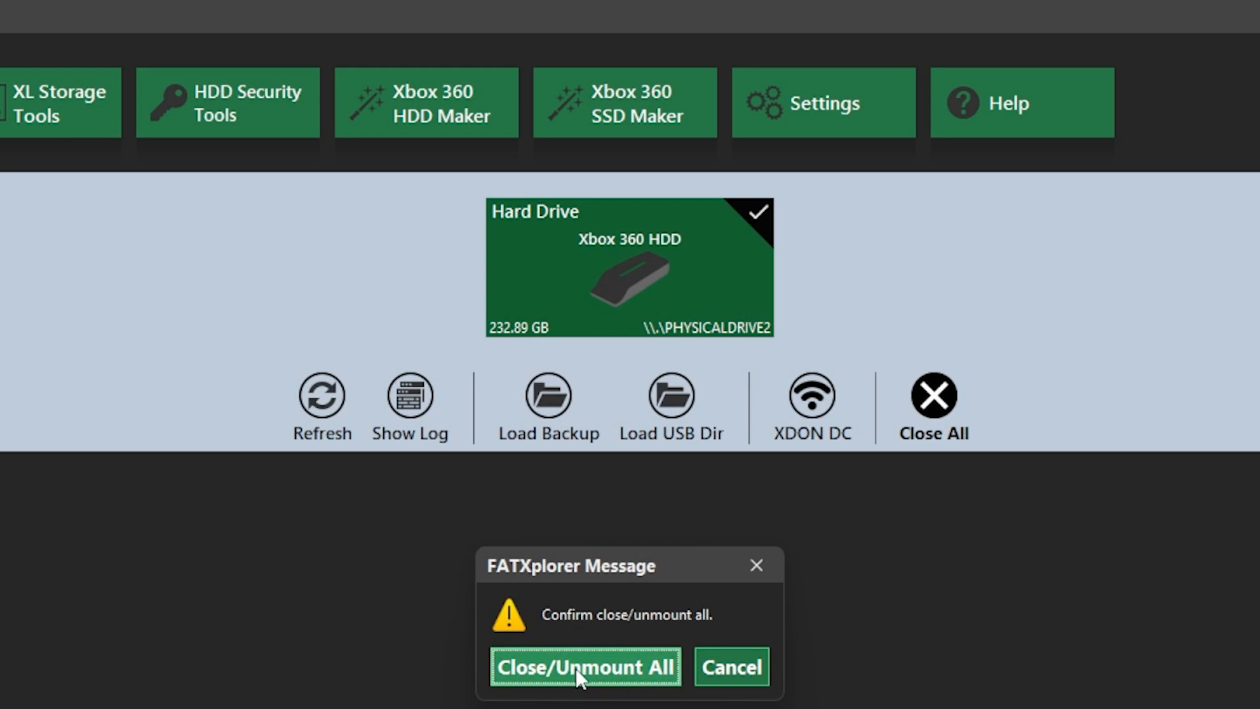
{"action": "left_click", "coordinate": [586, 667]}
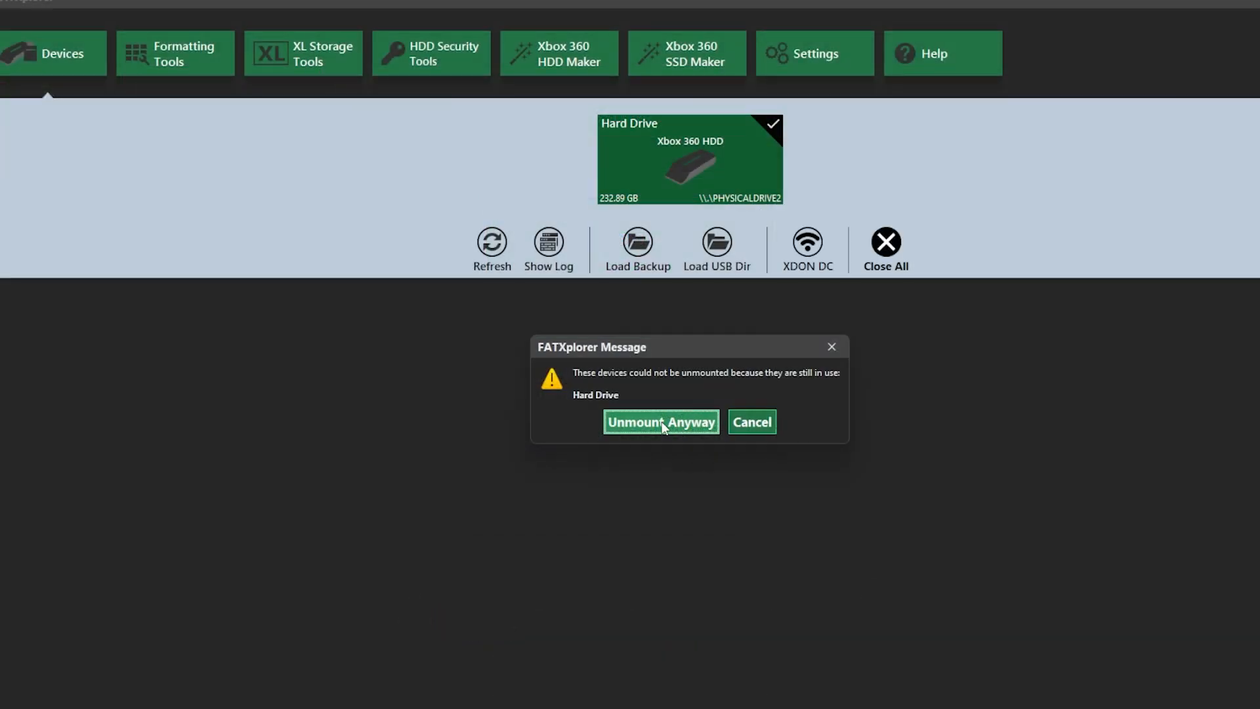
{"action": "left_click", "coordinate": [660, 421]}
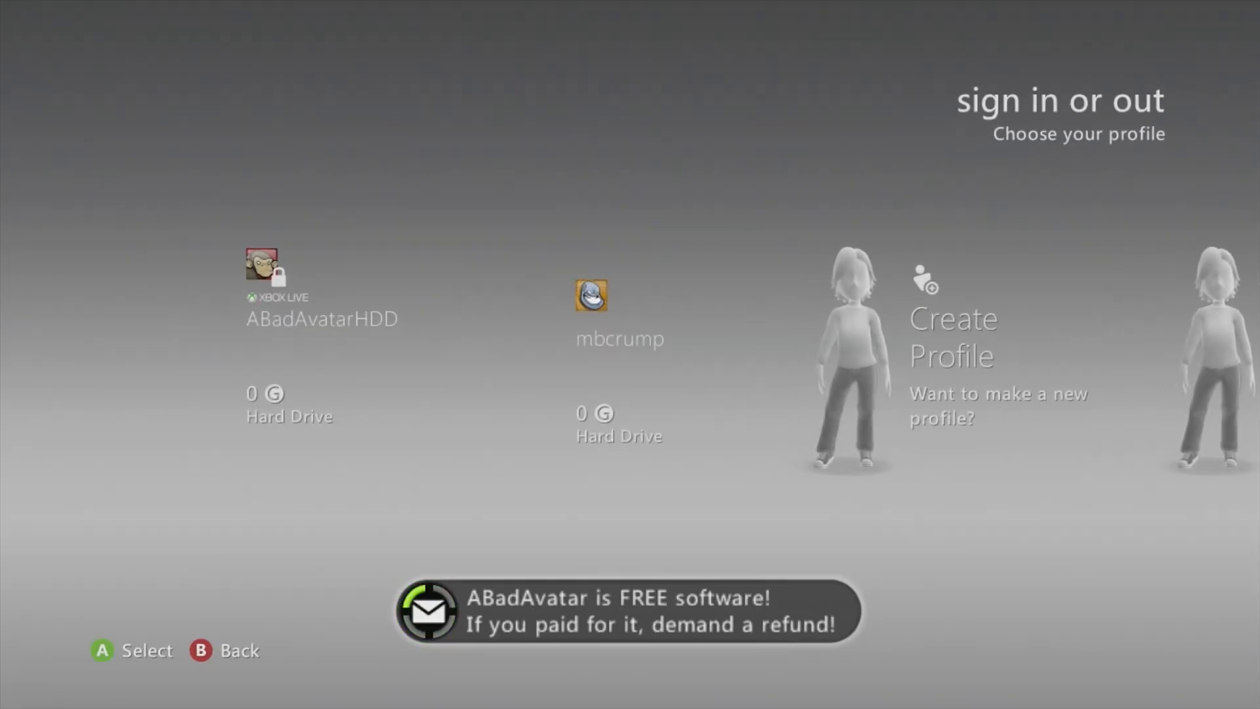